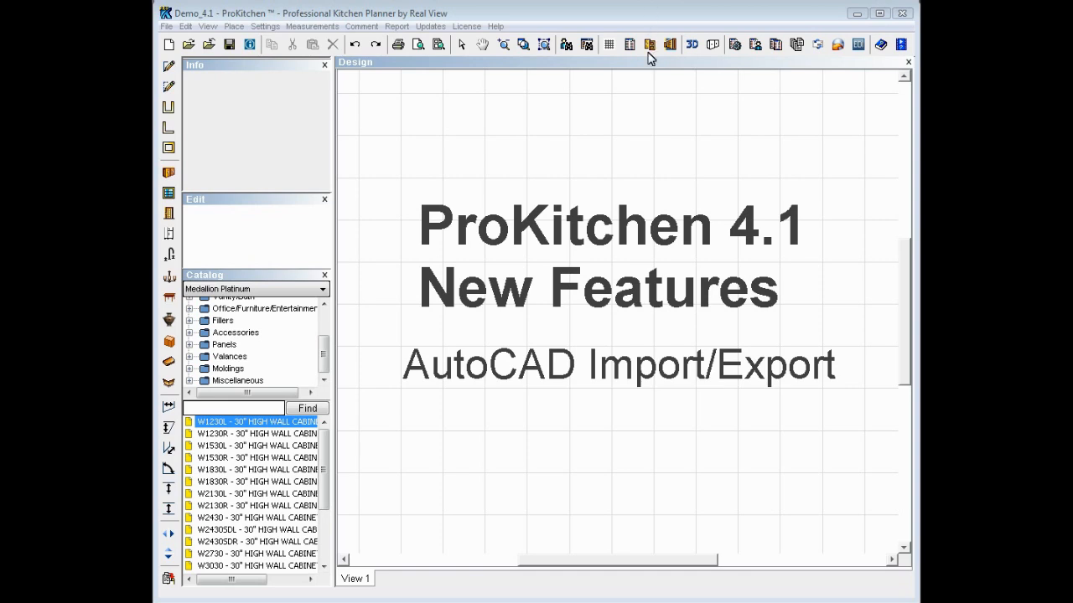
mouse_move(642, 76)
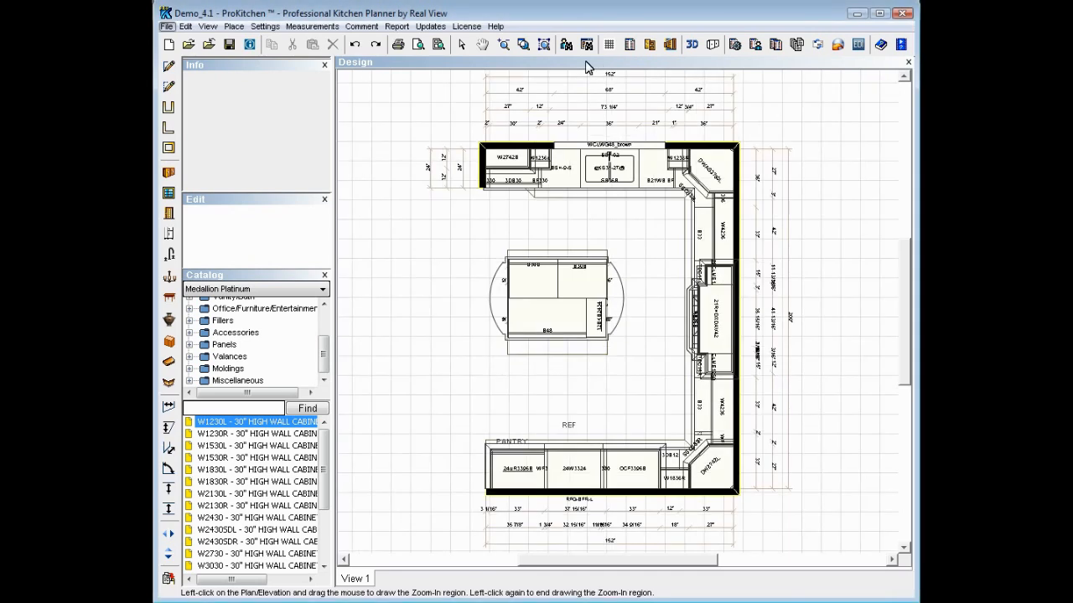
mouse_move(651, 241)
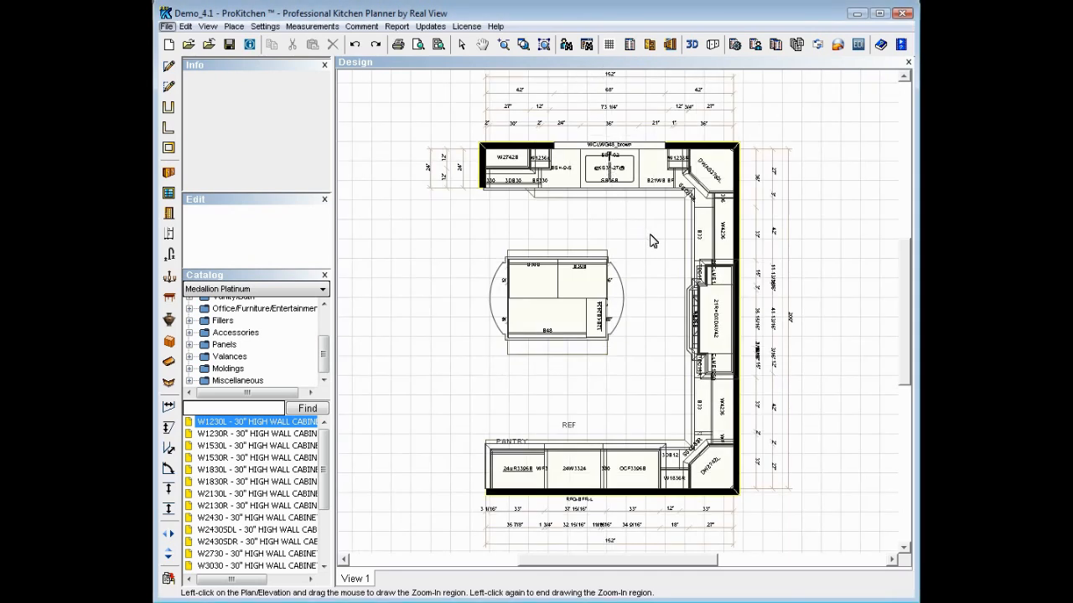
mouse_move(538, 209)
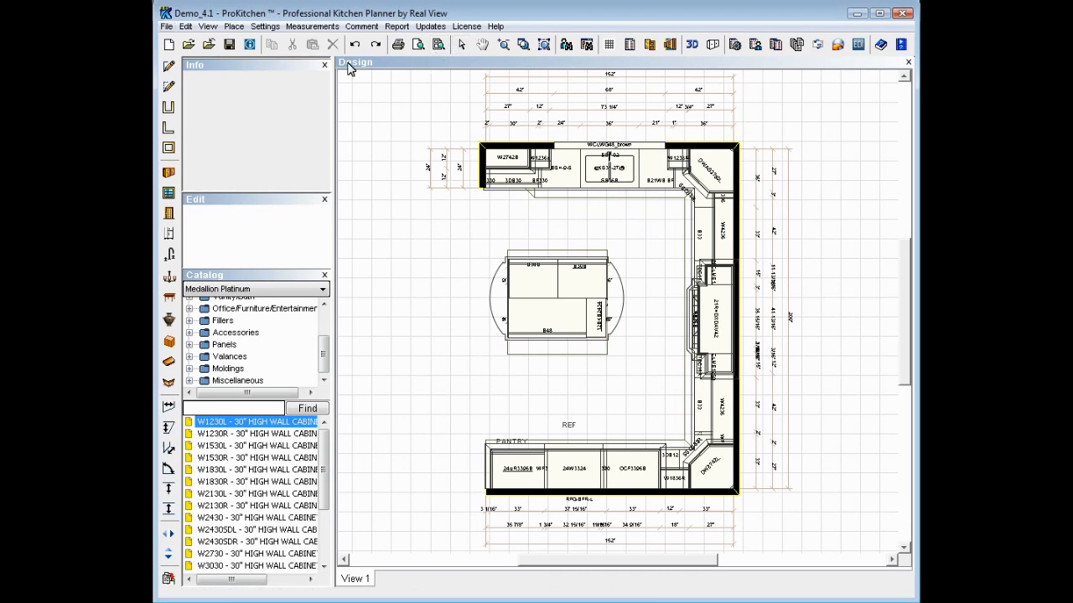
mouse_move(165, 28)
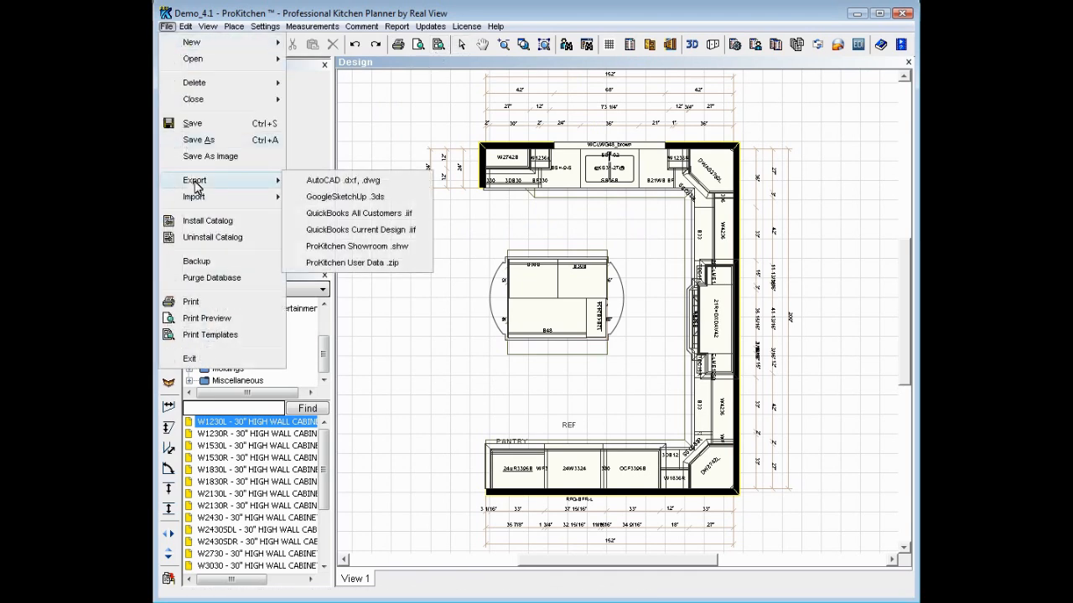
mouse_move(357, 188)
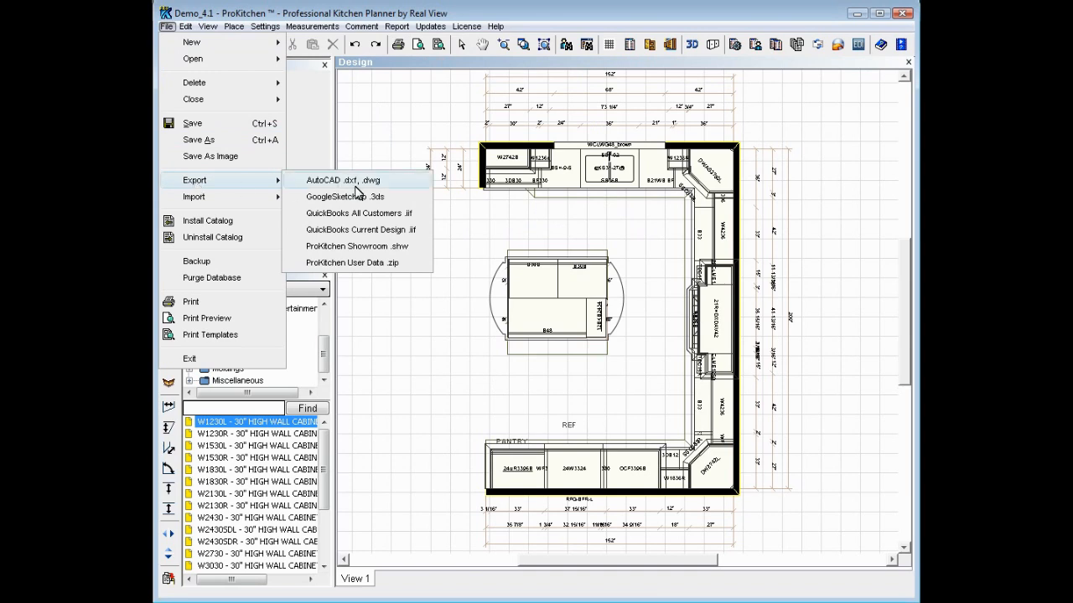
mouse_move(339, 199)
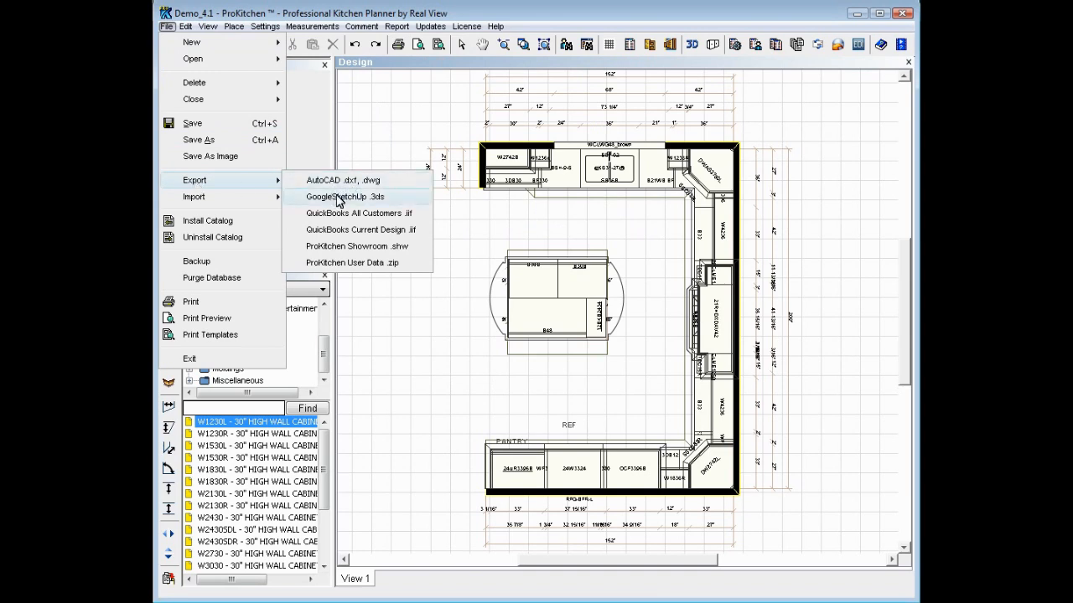
mouse_move(337, 207)
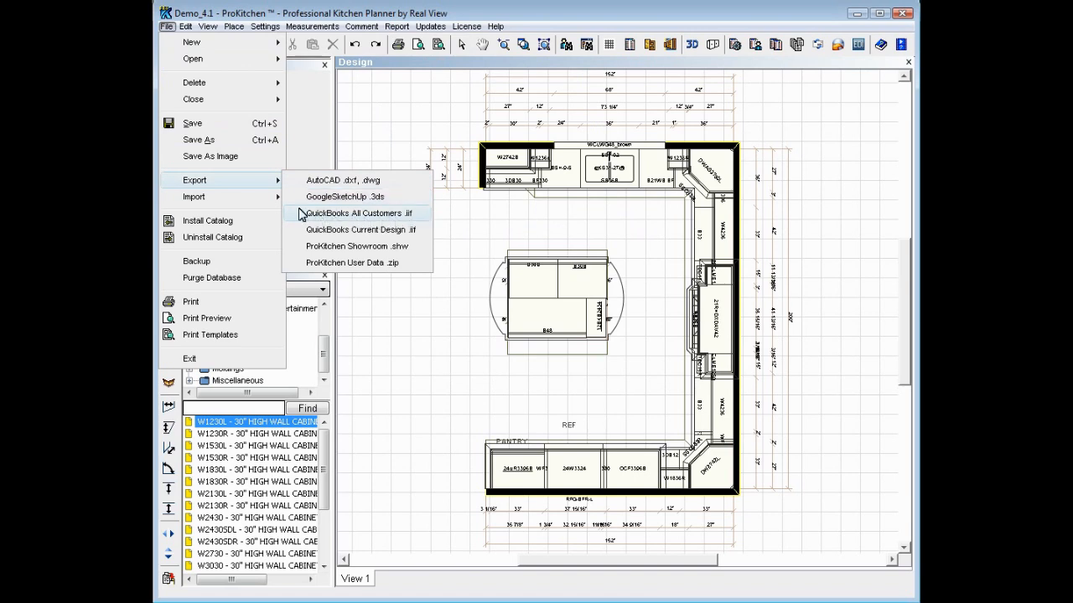
mouse_move(360, 230)
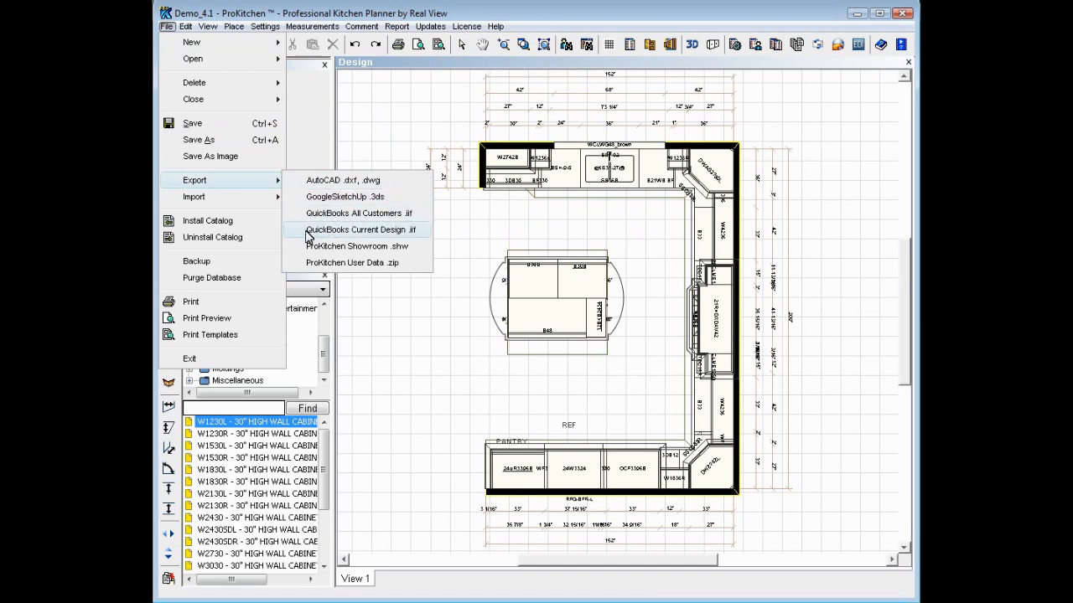
mouse_move(387, 251)
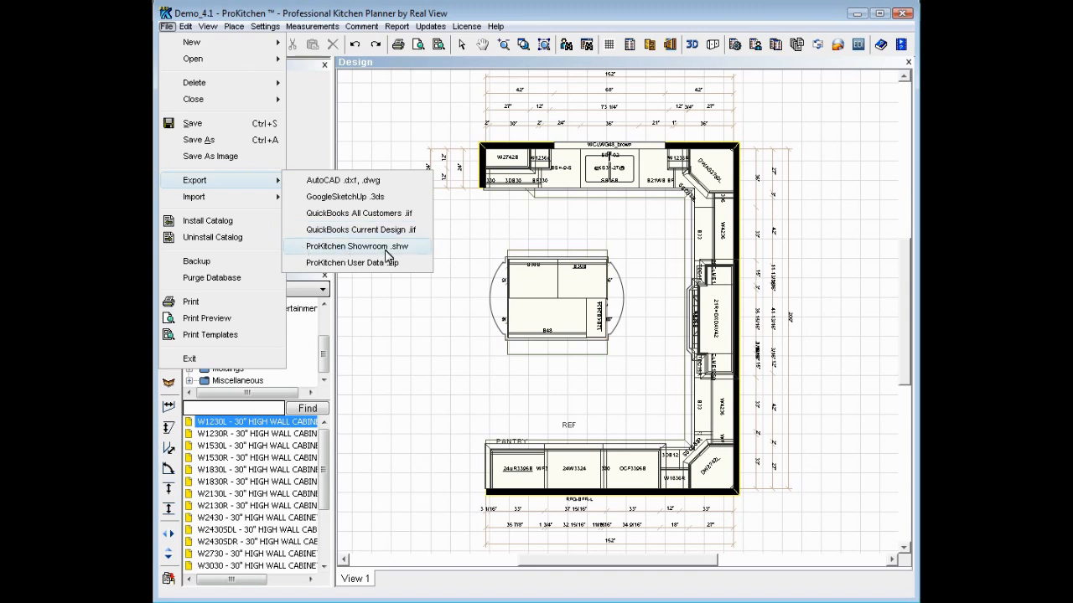
mouse_move(323, 263)
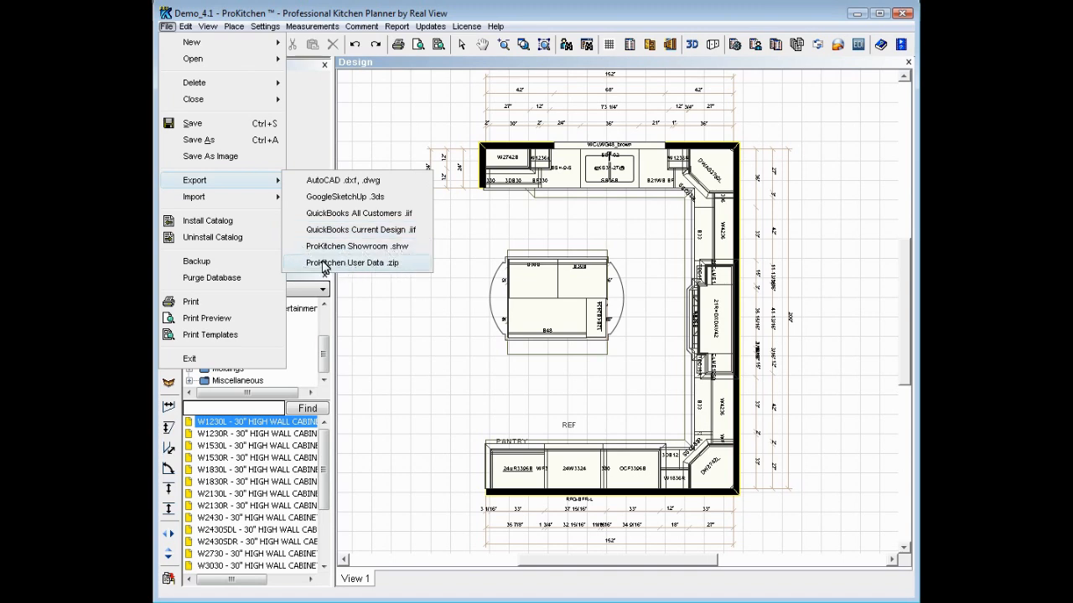
mouse_move(316, 184)
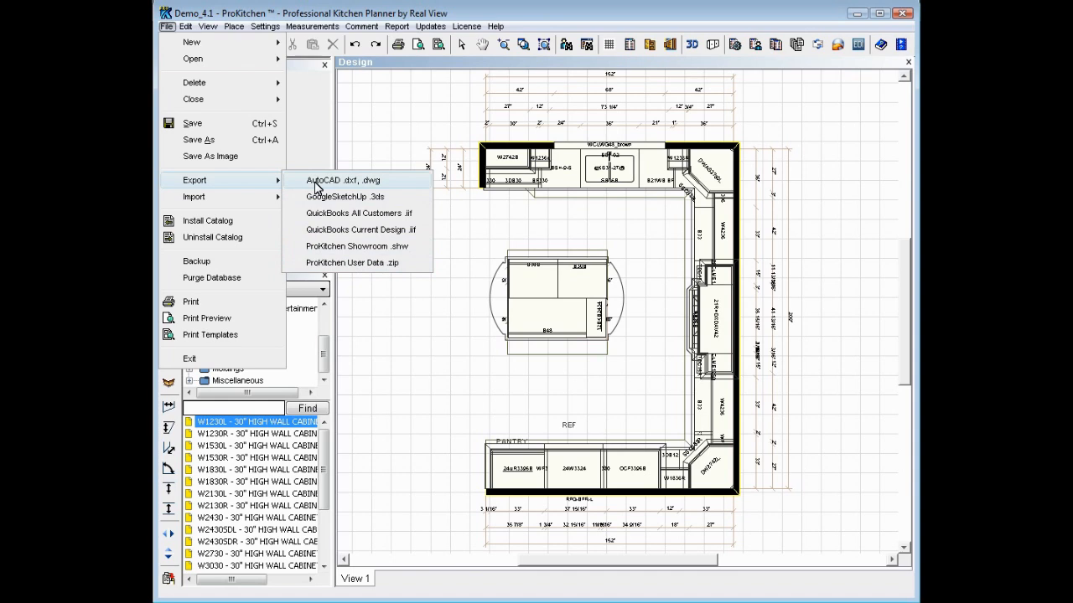
Step: Choose AutoCAD .dxf, .dwg export for the current kitchen design
click(348, 181)
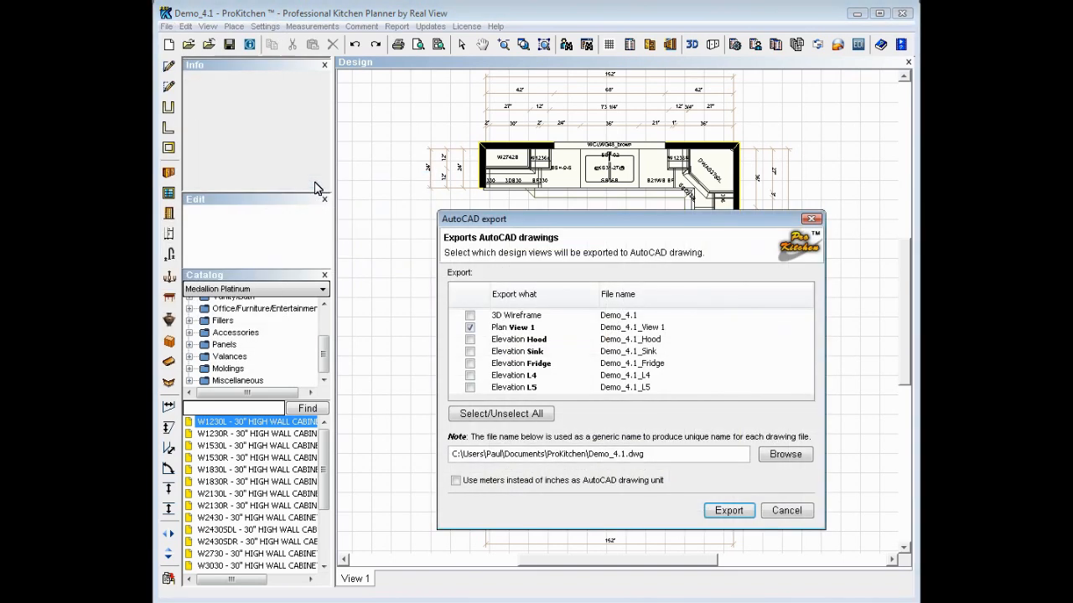
mouse_move(498, 356)
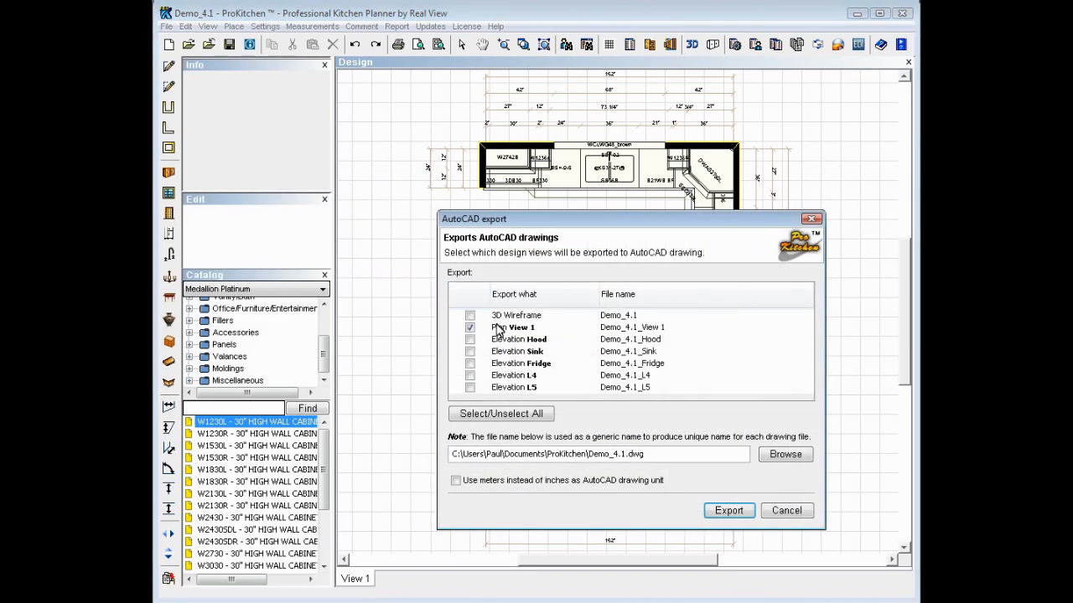
click(470, 327)
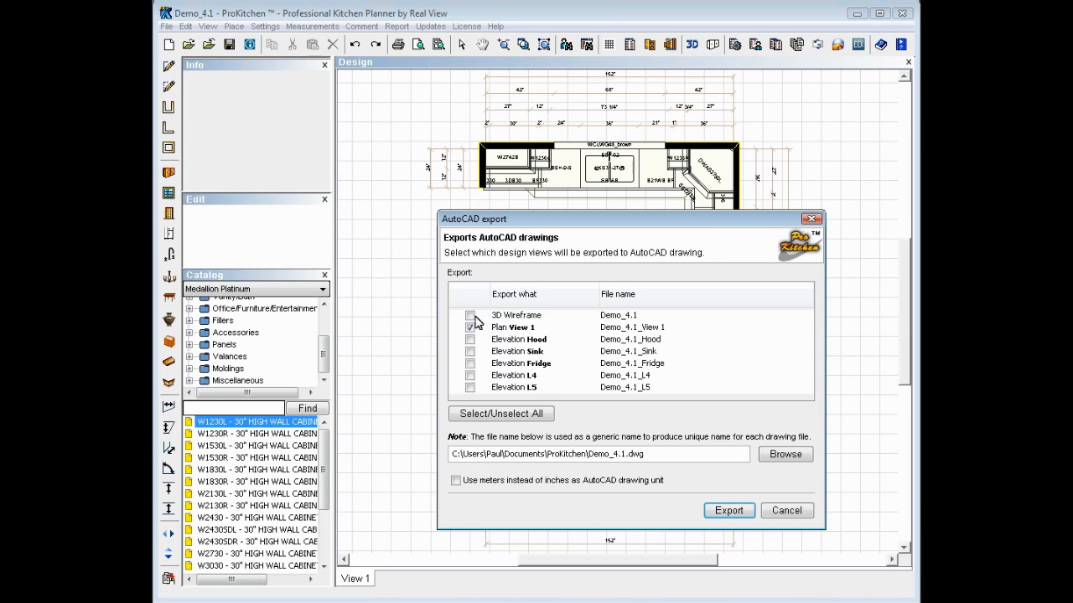
click(470, 327)
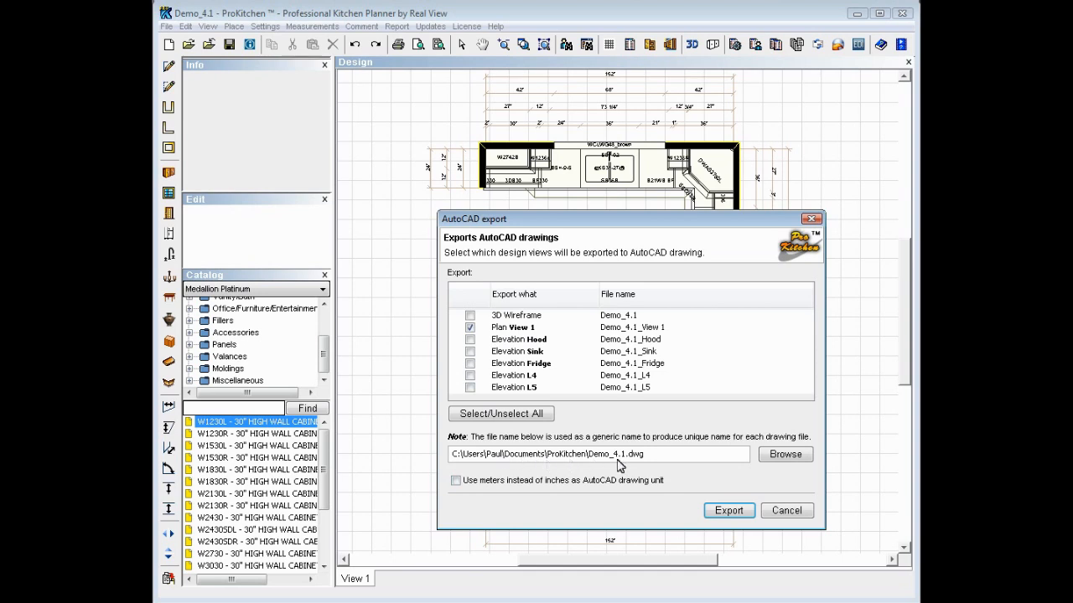
mouse_move(605, 463)
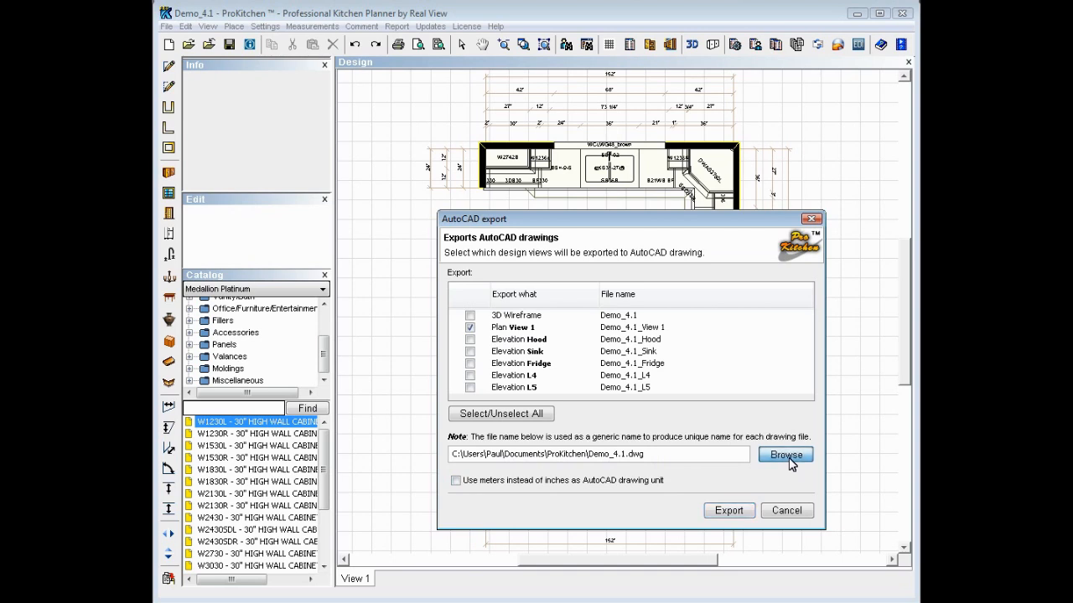
Step: Save the export as Demo_4.1.dwg in the Auto Cad files folder
click(784, 454)
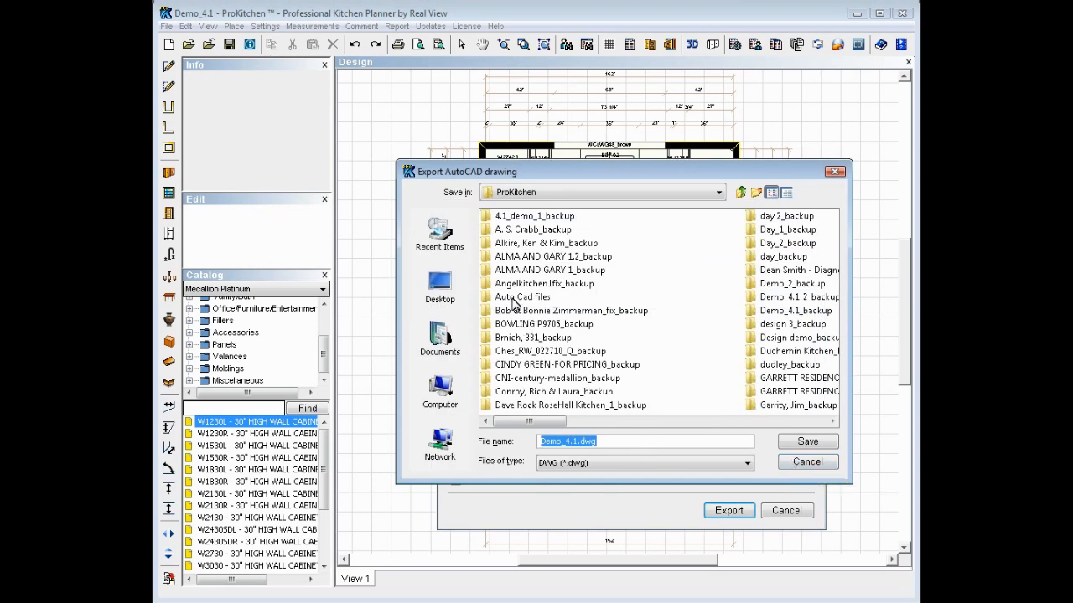
click(520, 297)
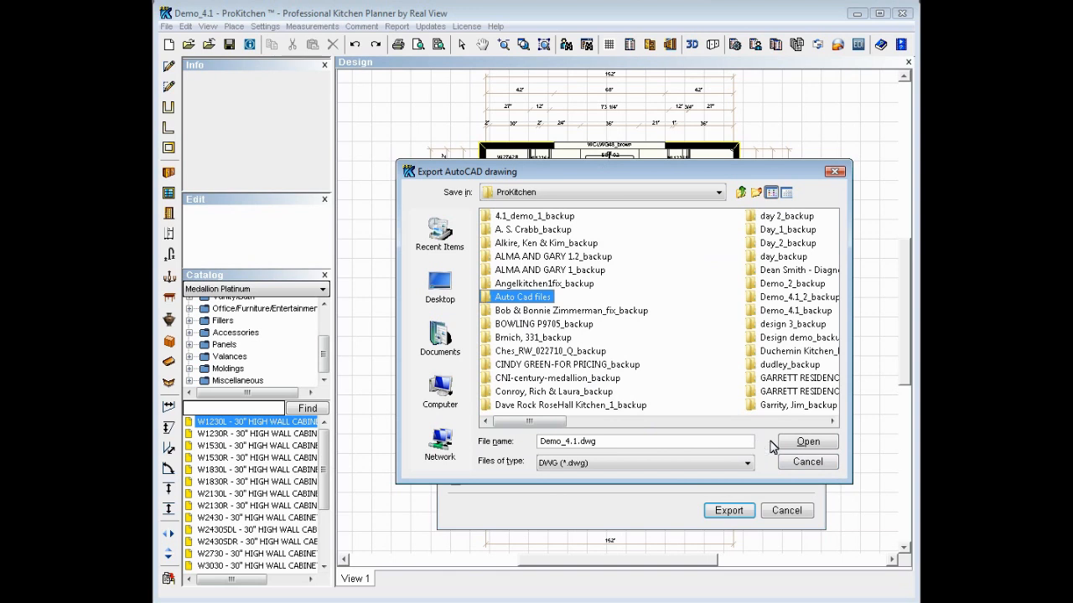
double_click(524, 296)
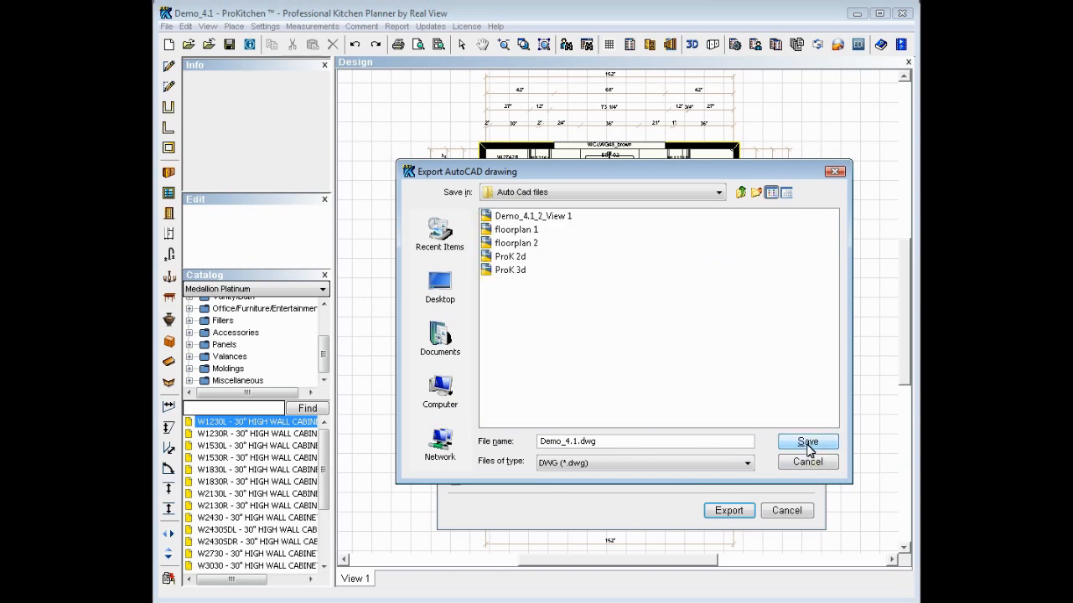
mouse_move(739, 519)
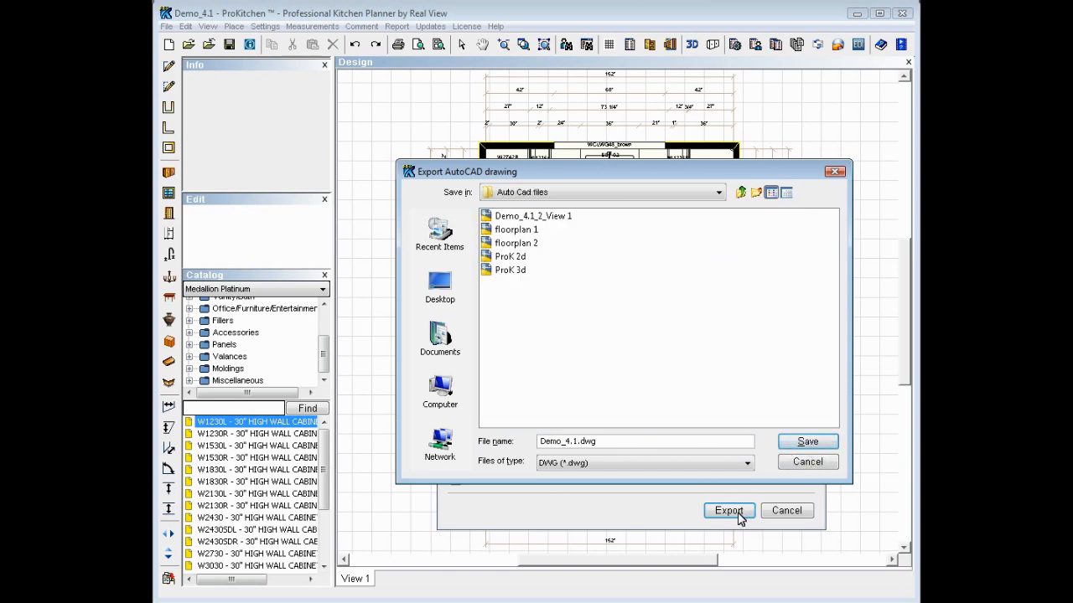
click(728, 511)
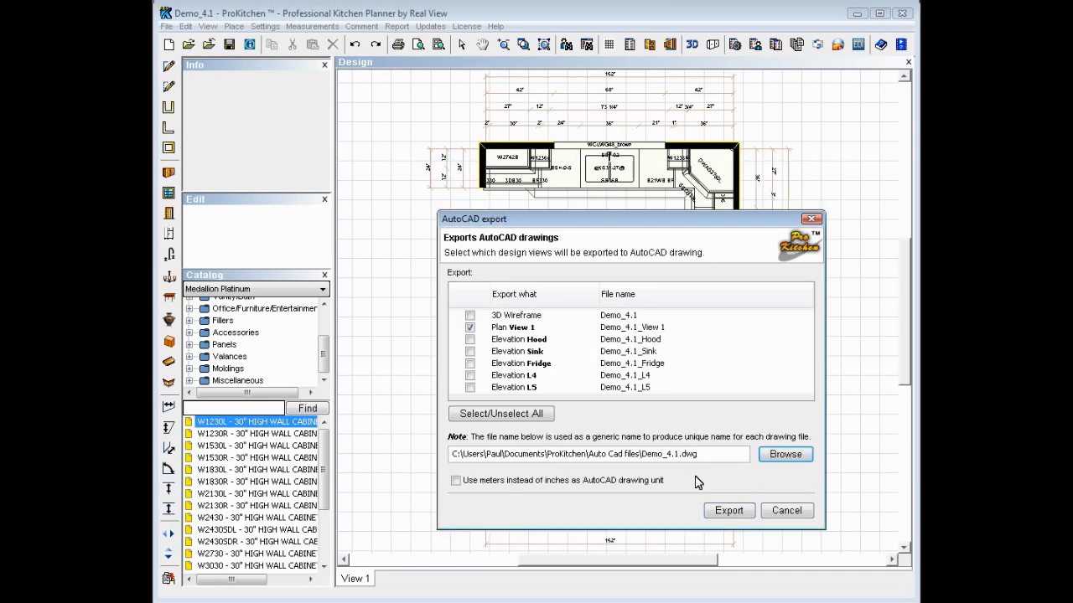
mouse_move(675, 514)
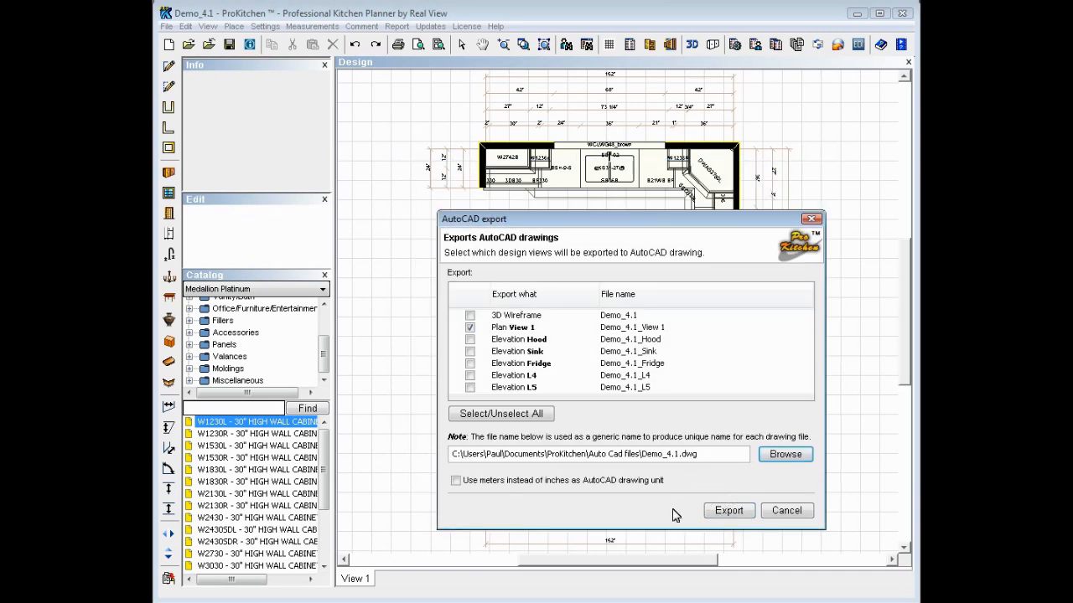
Step: Export the checked plan view to AutoCAD and acknowledge the success message
click(729, 510)
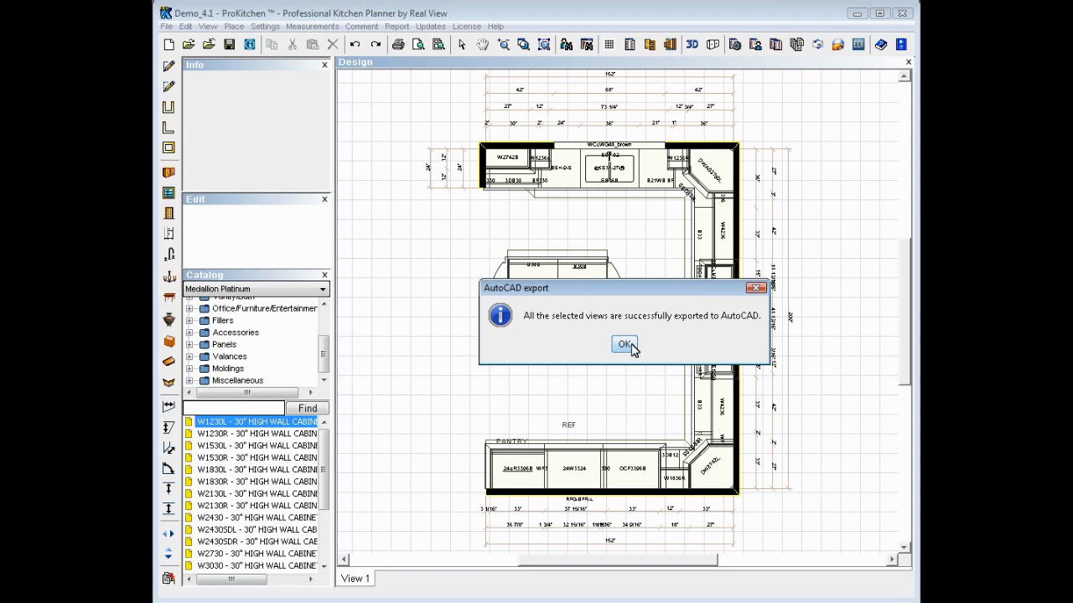
click(624, 344)
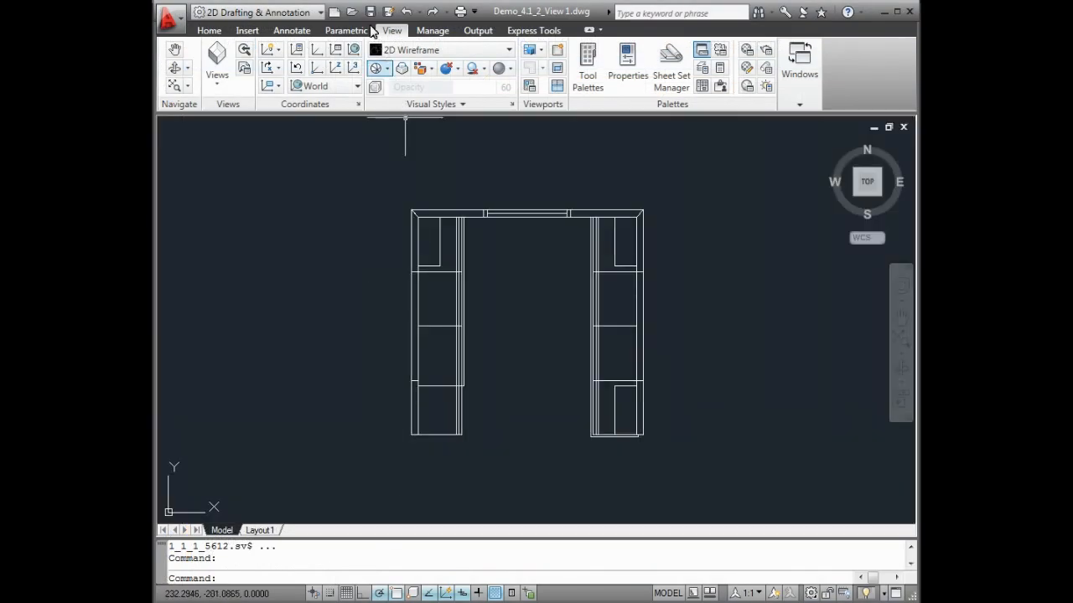
Step: Open Demo_4.1_View 1.dwg in AutoCAD from the Quick Access Open dialog
click(342, 10)
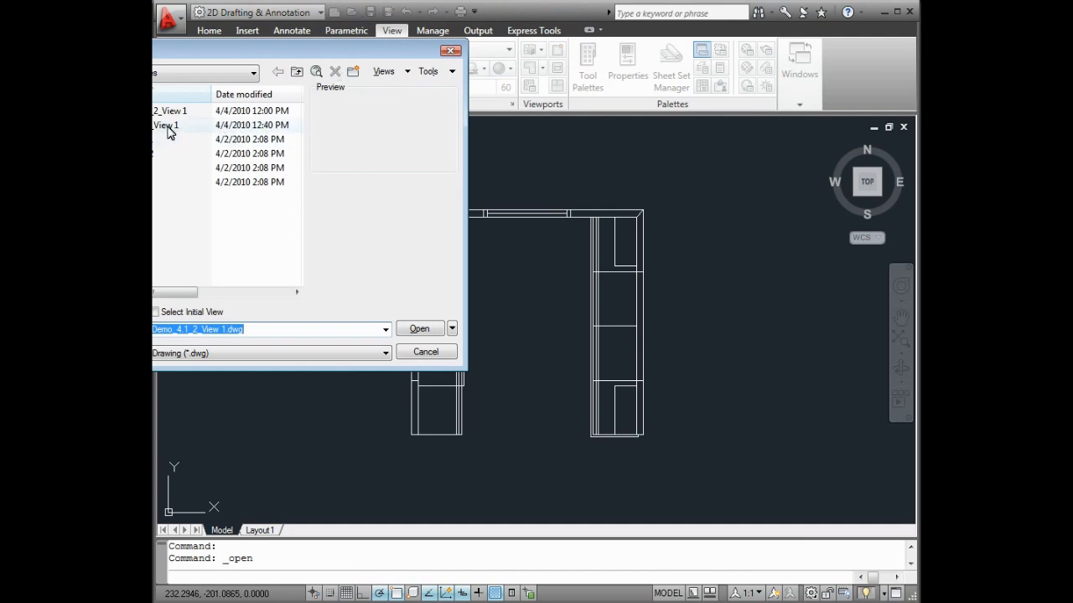
click(166, 125)
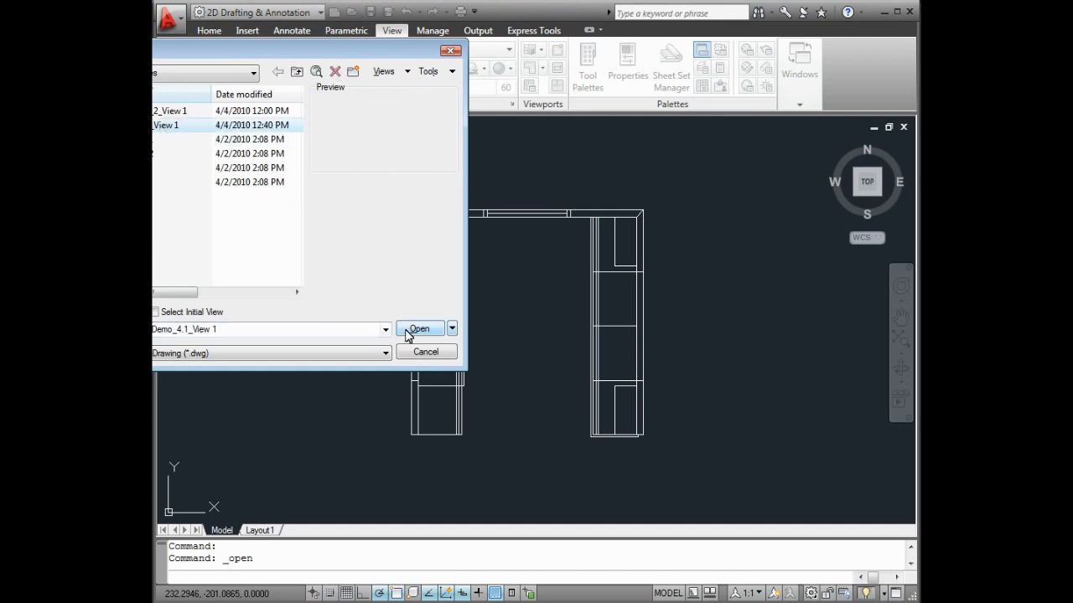
click(419, 329)
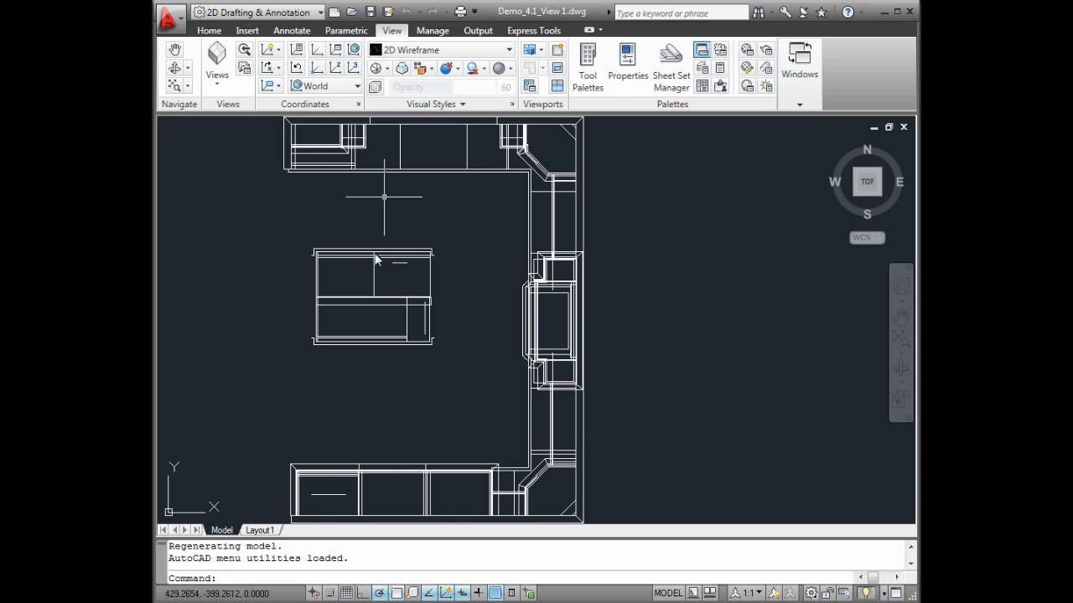
mouse_move(444, 383)
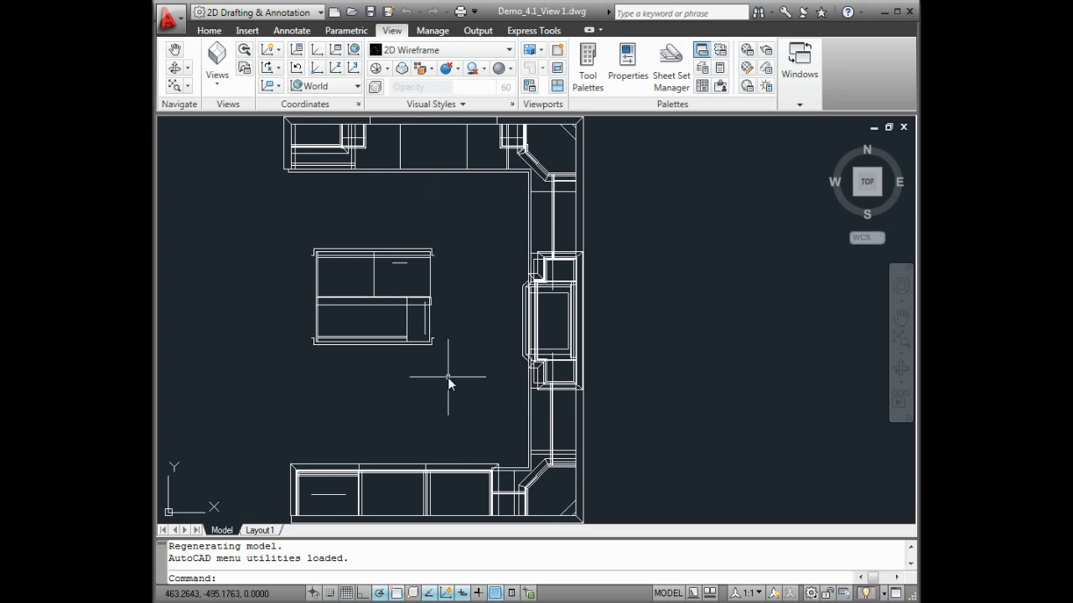
mouse_move(459, 387)
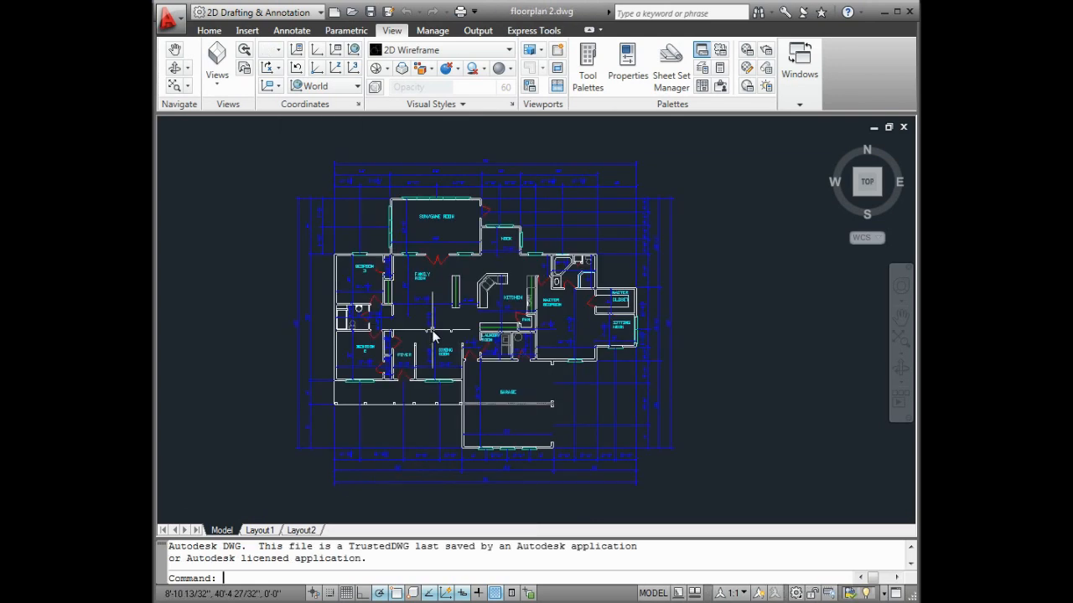
Step: Switch back to ProKitchen showing the Demo_4.1 kitchen design
key(alt)
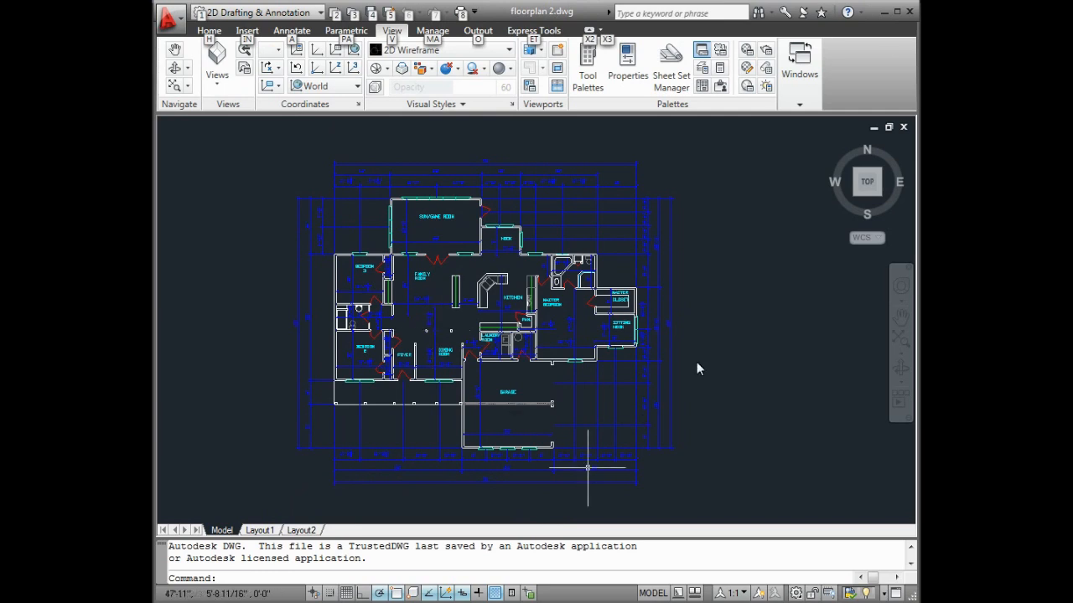
mouse_move(751, 310)
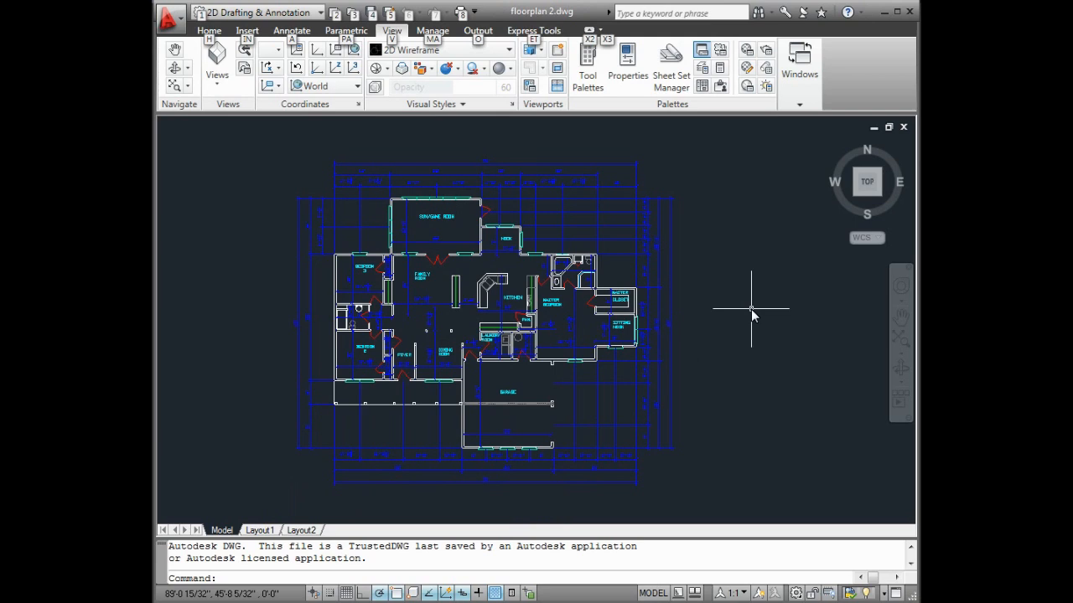
click(729, 306)
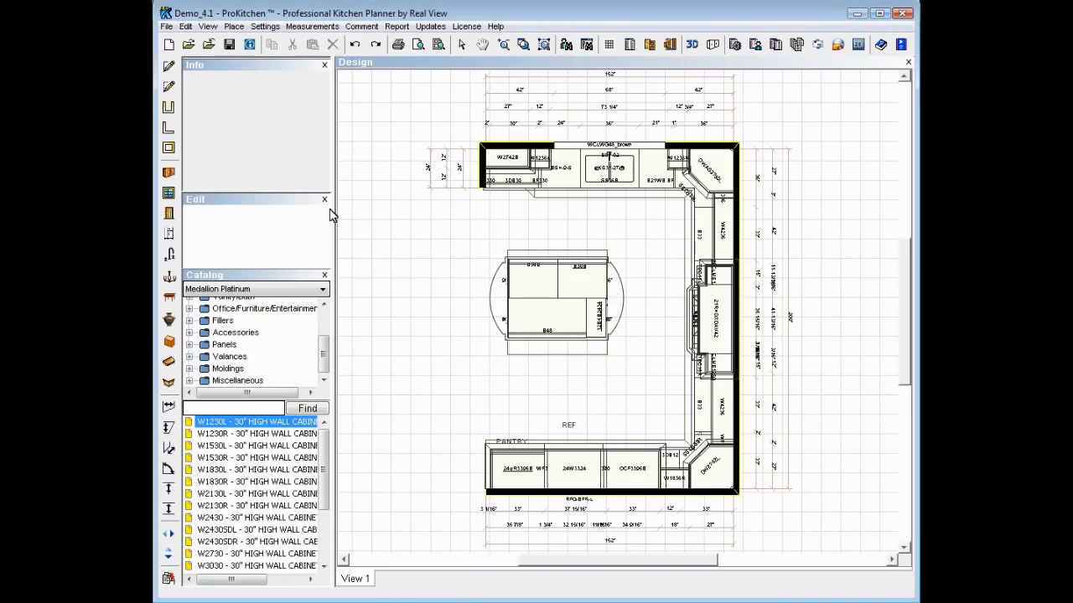
mouse_move(262, 110)
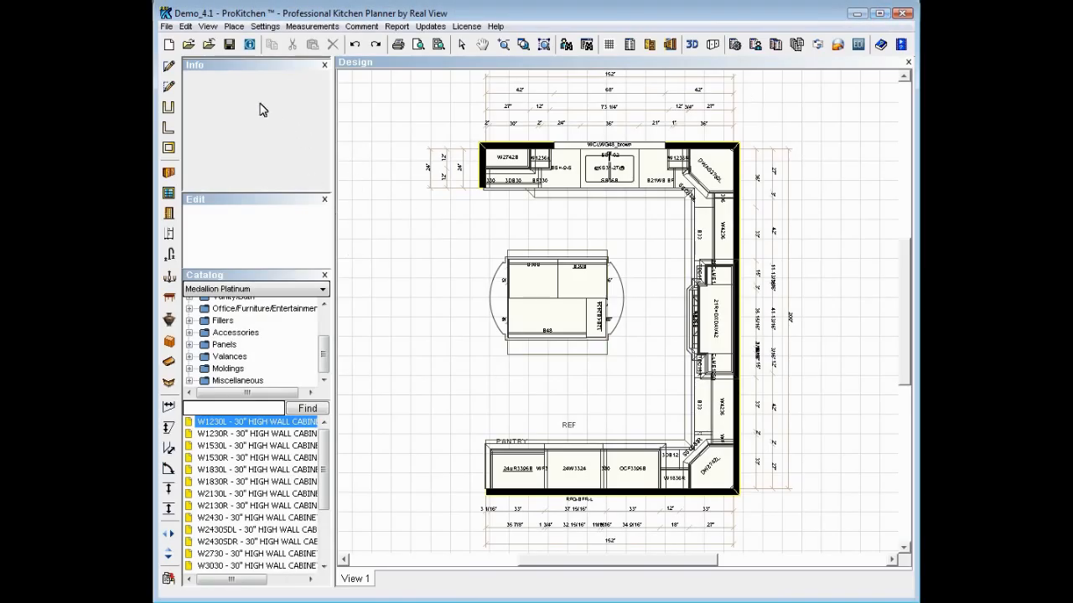
click(248, 44)
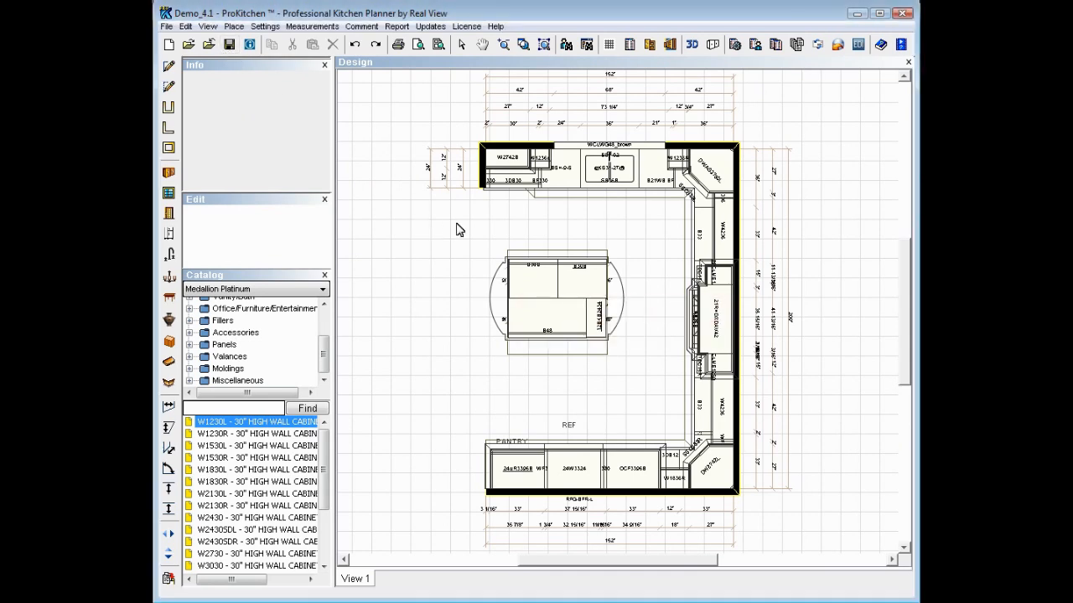
mouse_move(195, 44)
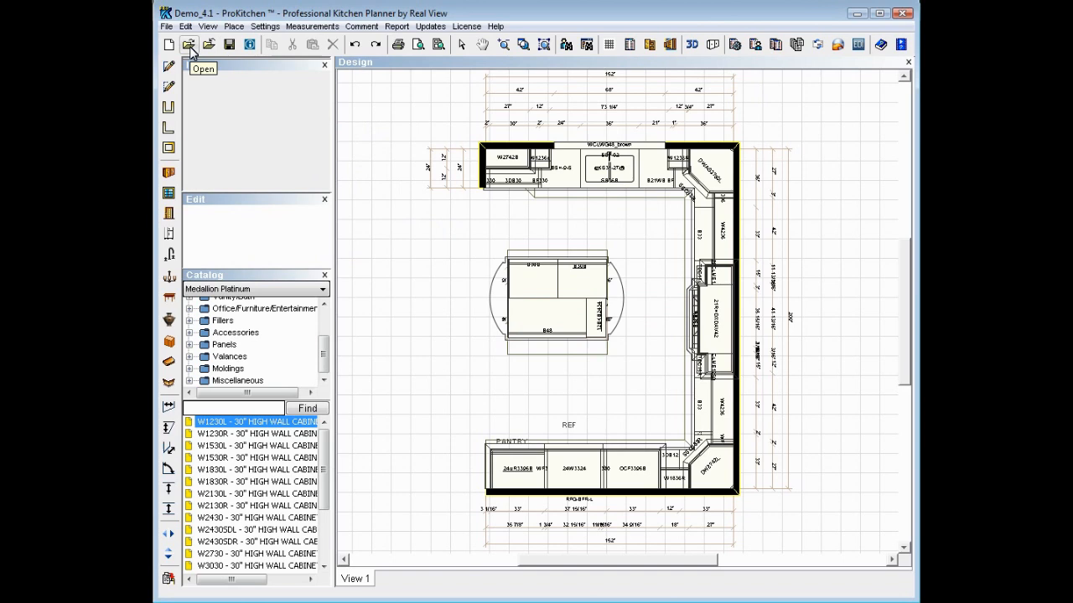
Step: Close Demo_4.1 without saving by trying to open nonexistent AutoCadImport design
click(190, 45)
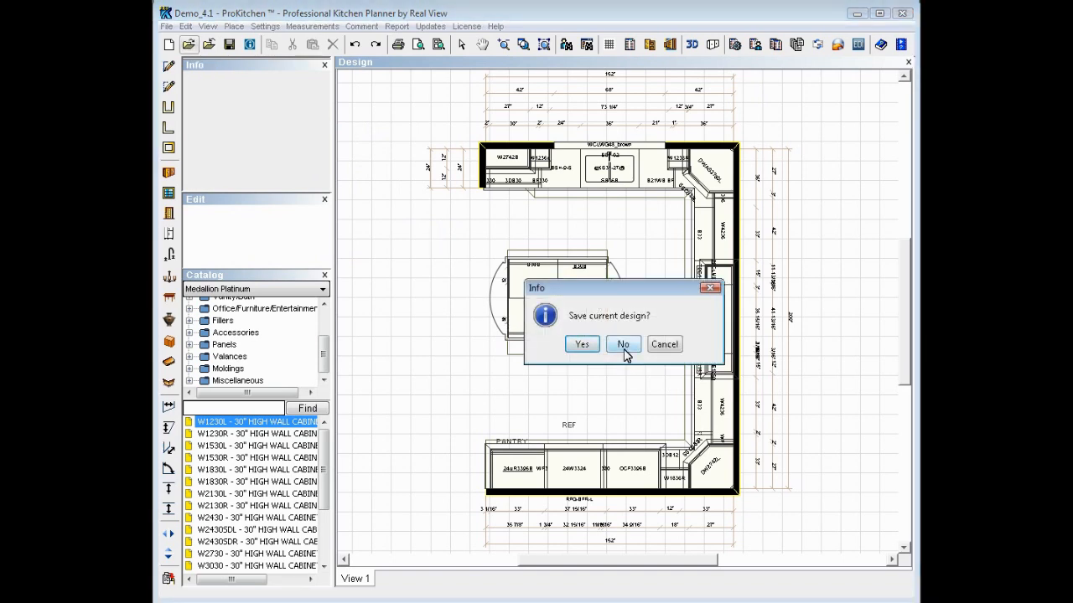
click(623, 344)
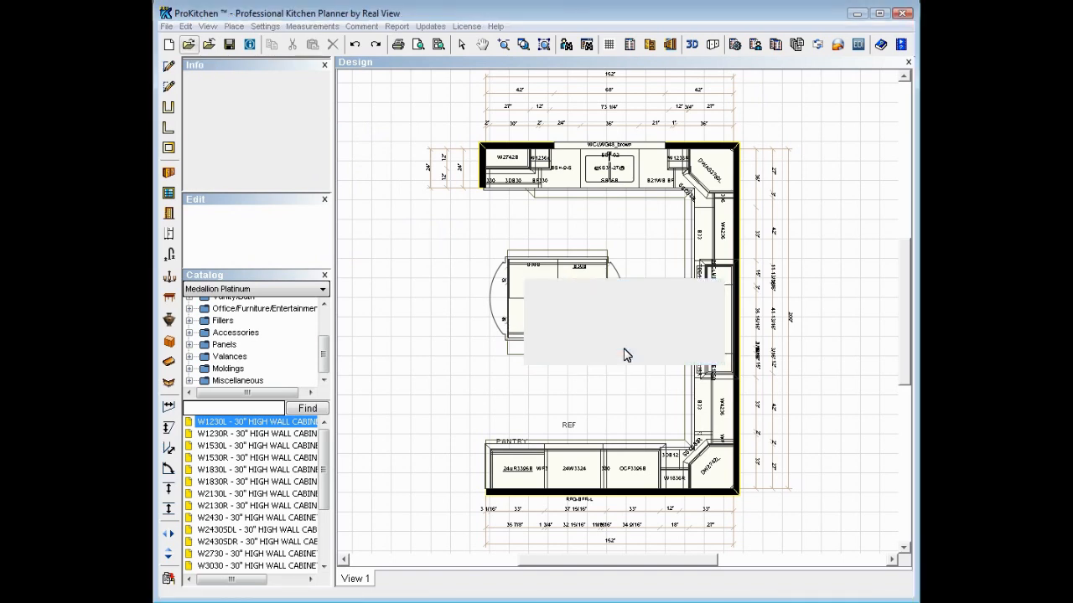
click(209, 45)
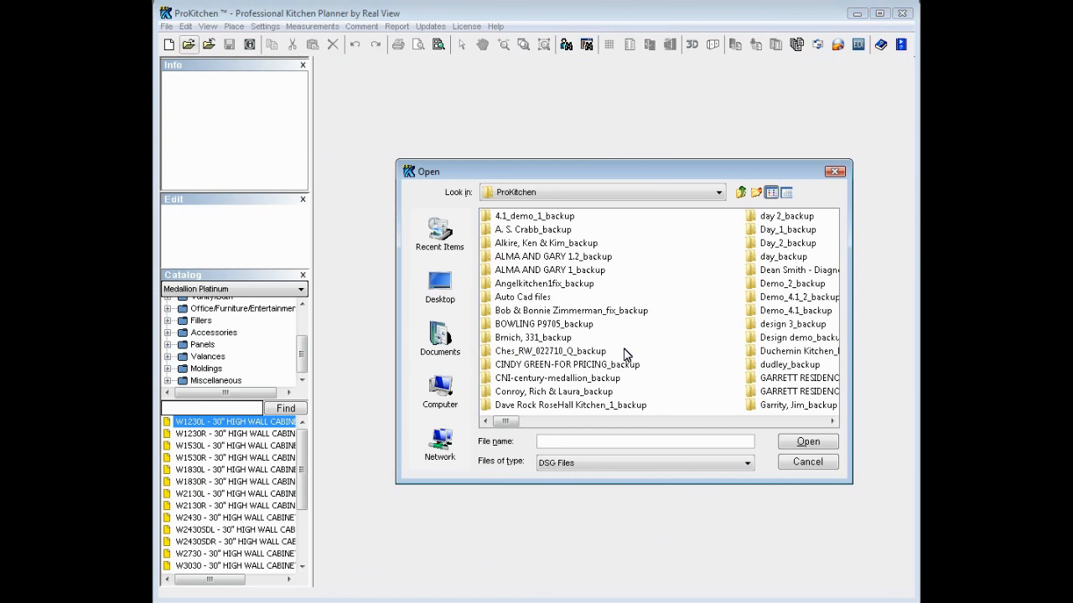
text(AutoCadImport)
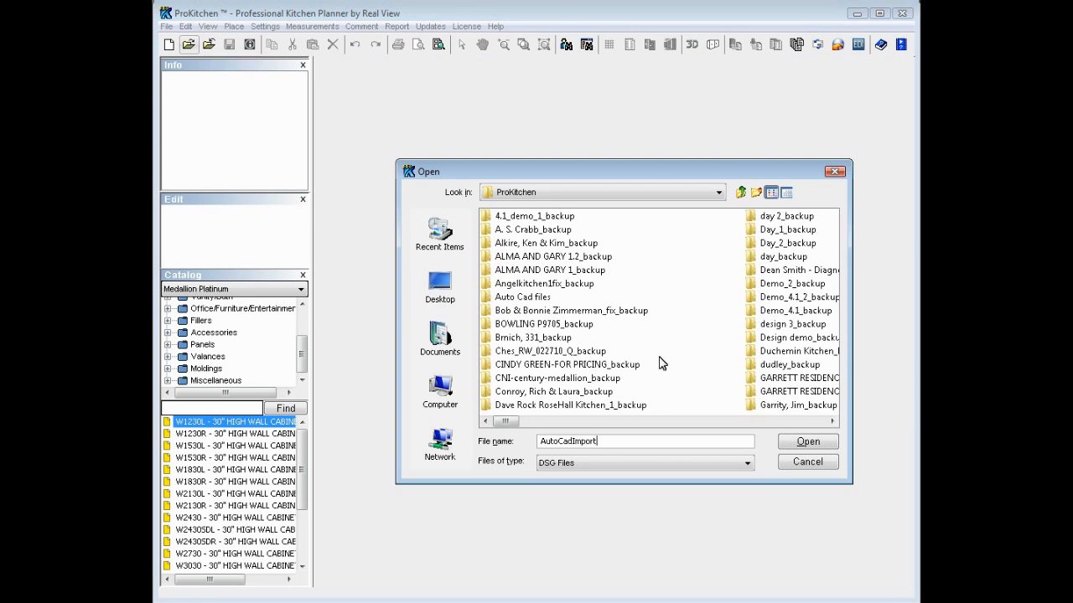
click(807, 441)
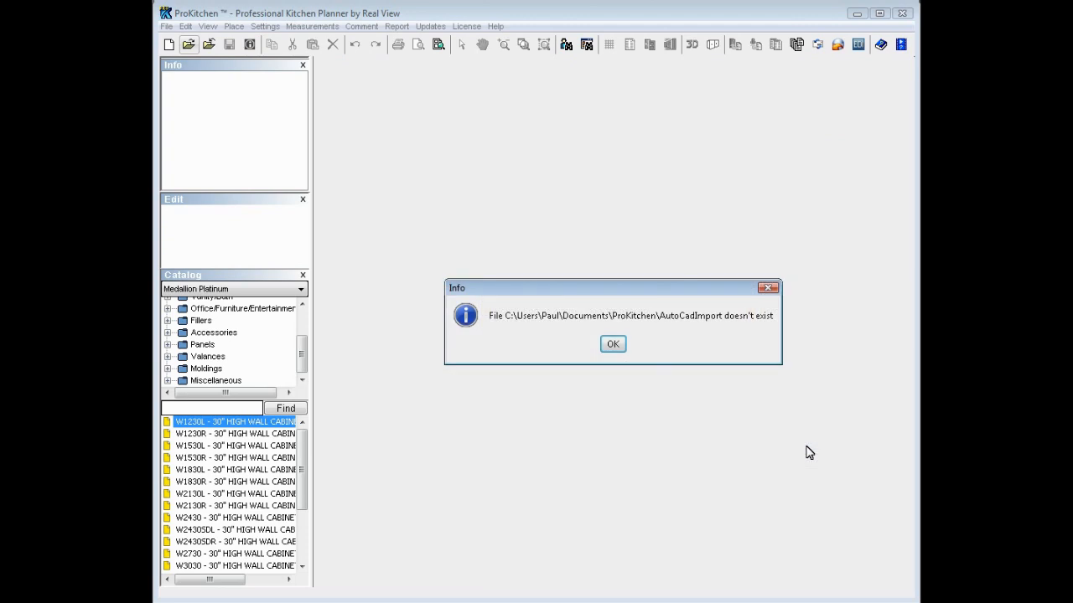
mouse_move(635, 356)
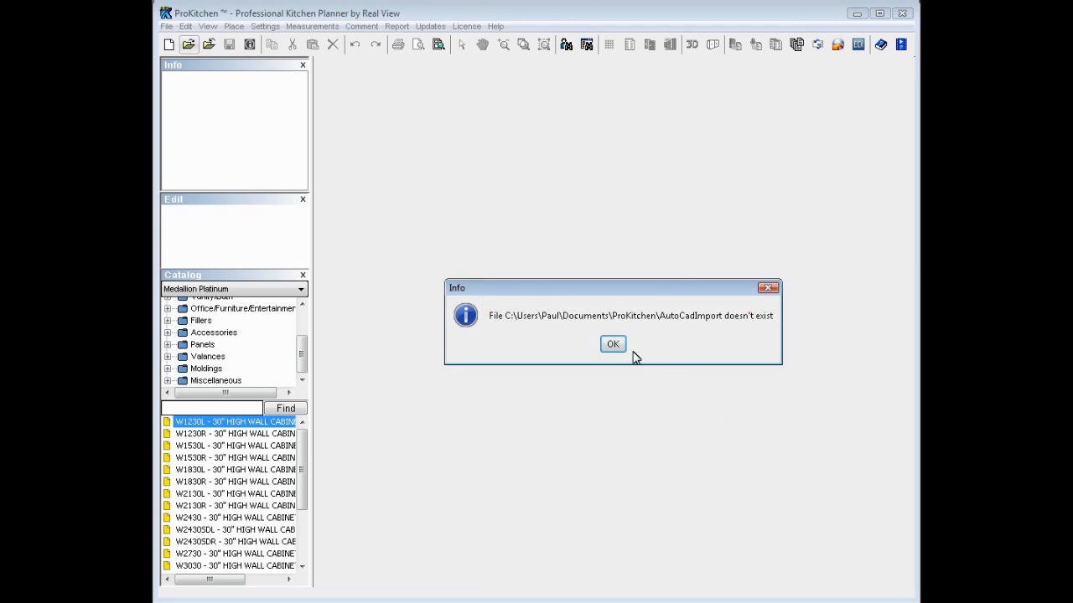
click(613, 343)
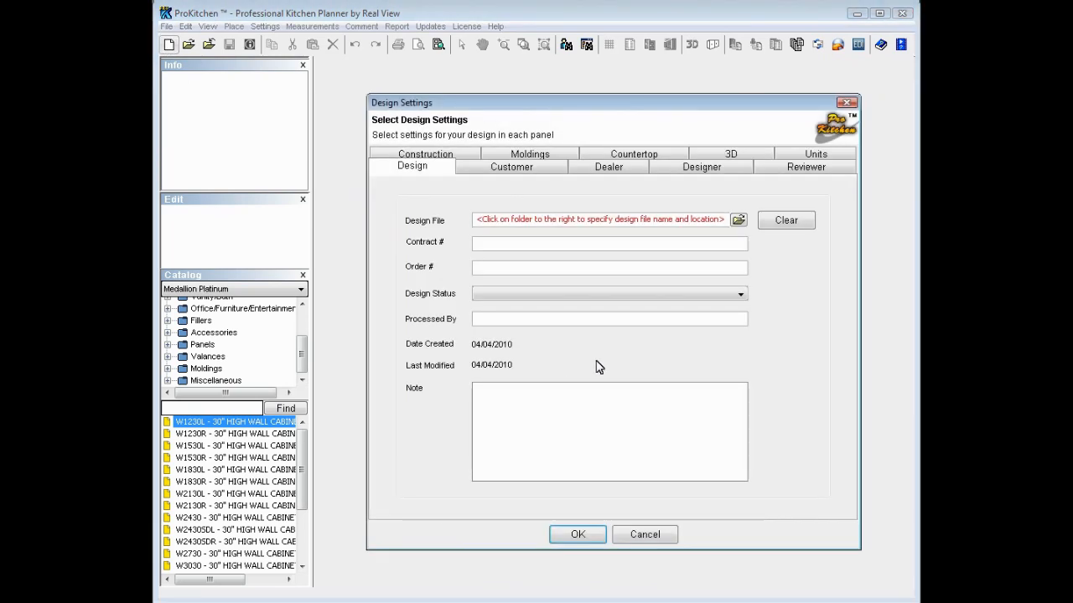
Step: Save the new design file as AutoCadImport from Design Settings
click(737, 220)
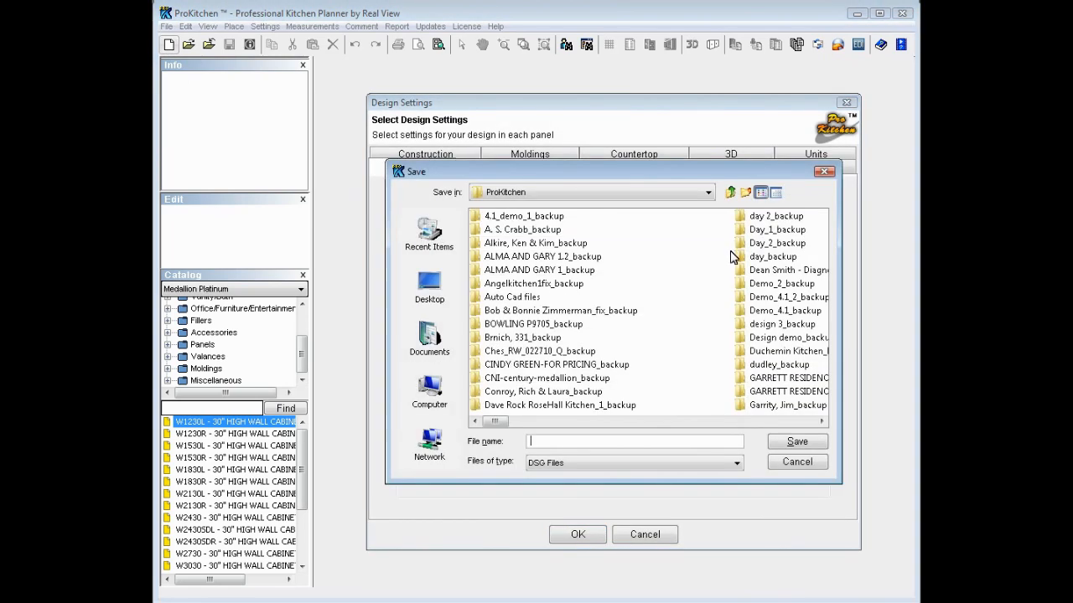
text(AutoCadIm)
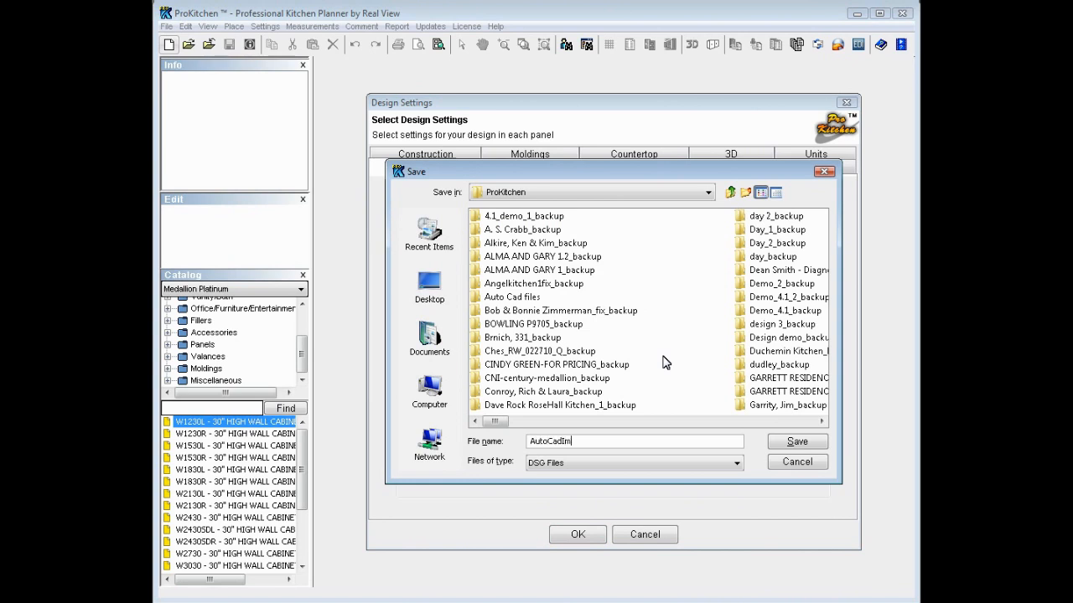
text(port)
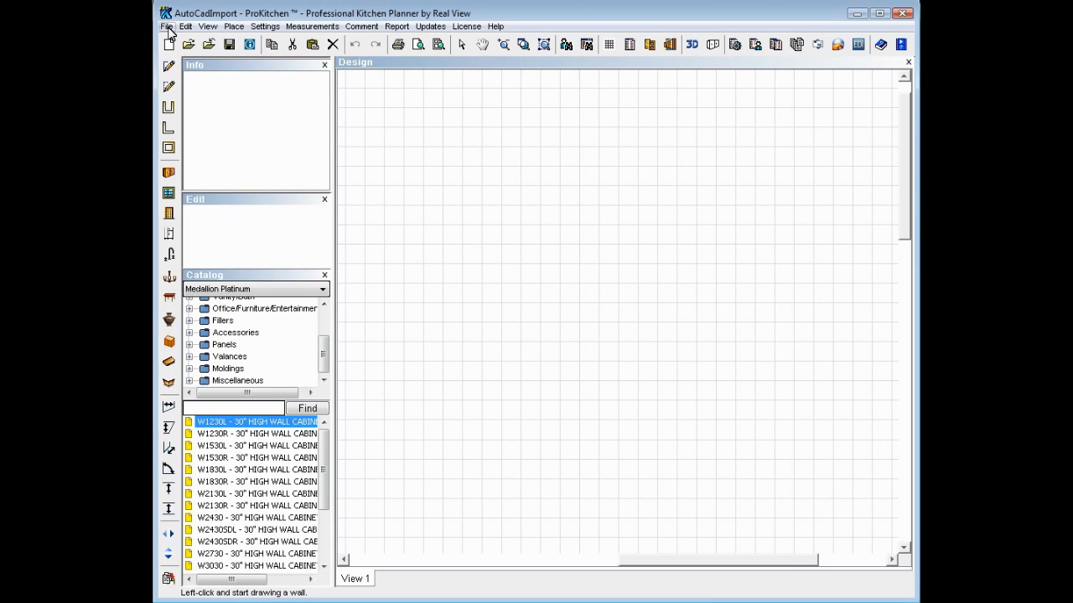
Step: Import floorplan 2.dwg from Documents > ProKitchen > Auto Cad files
click(160, 26)
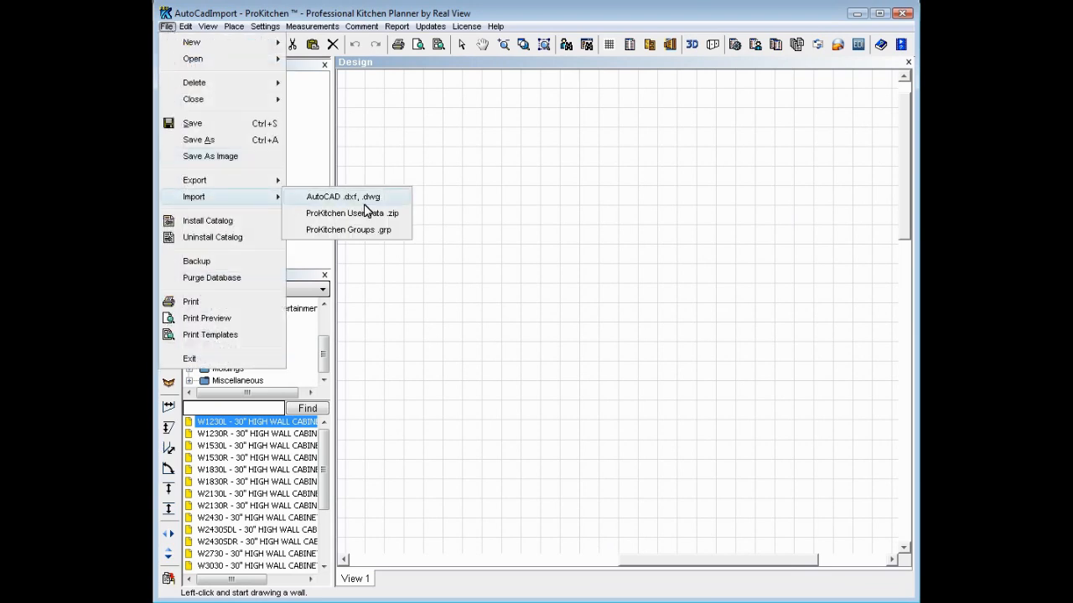
click(344, 196)
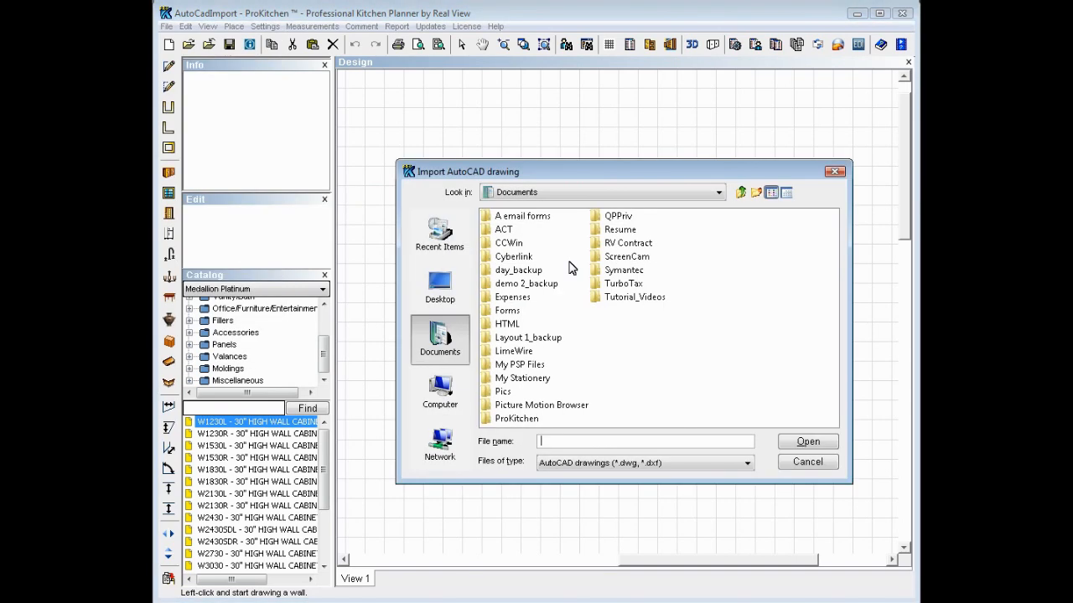
mouse_move(495, 421)
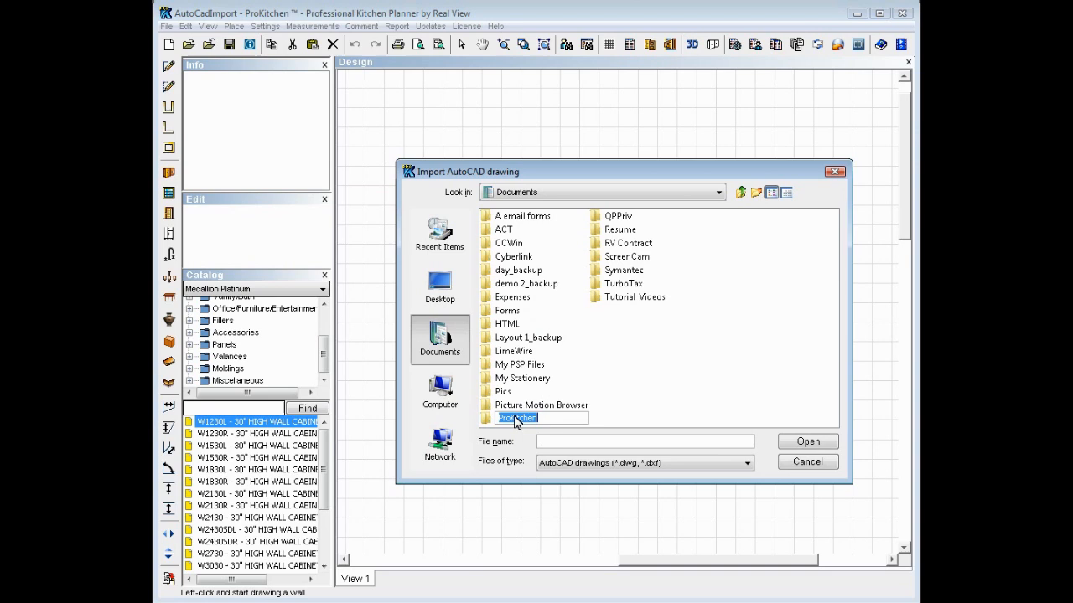
double_click(517, 417)
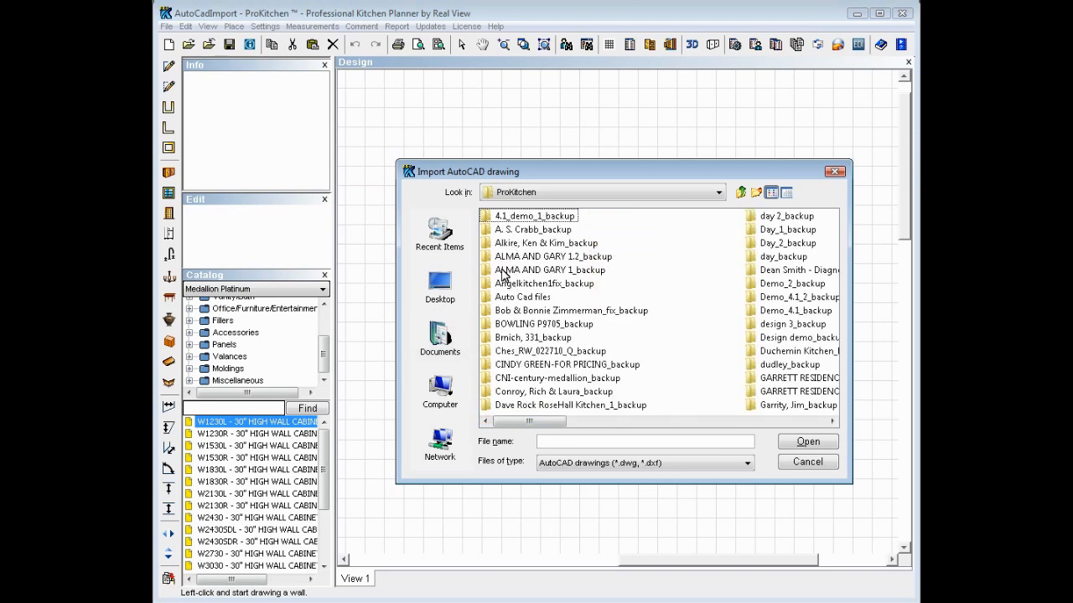
double_click(522, 297)
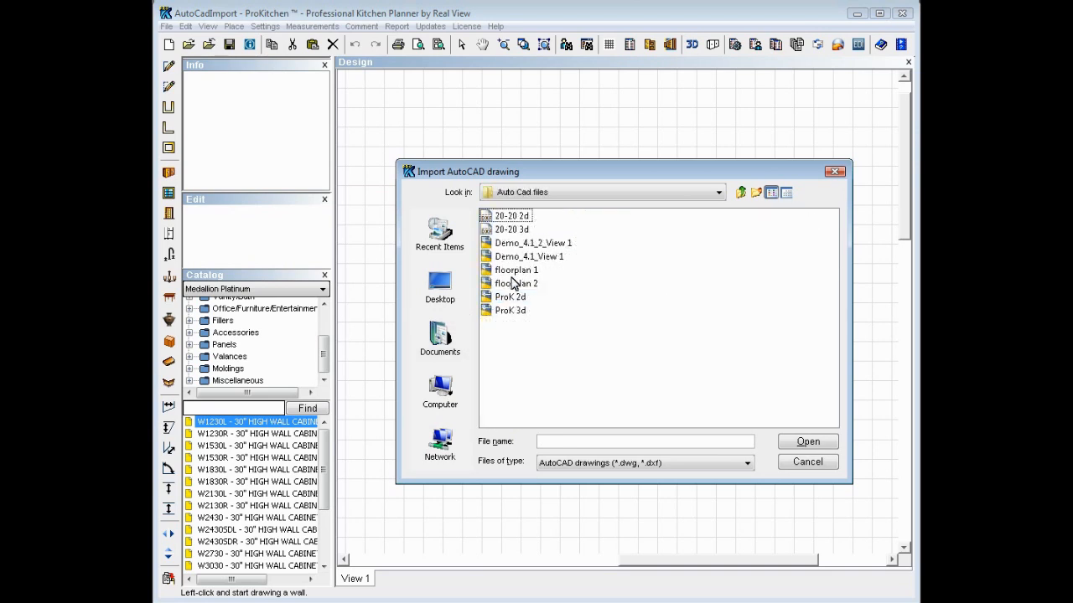
click(513, 283)
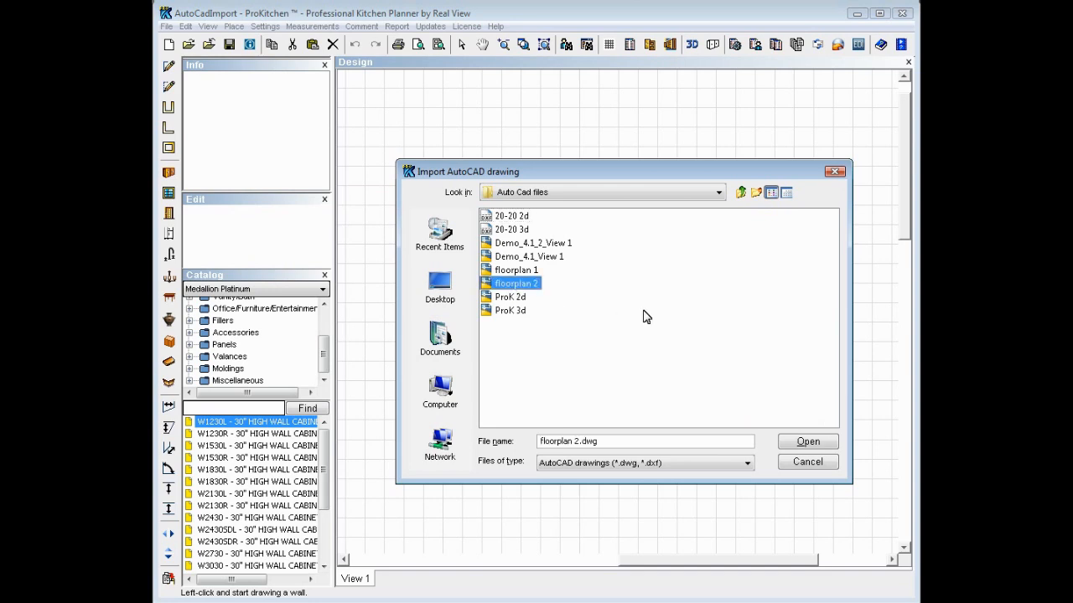
click(808, 442)
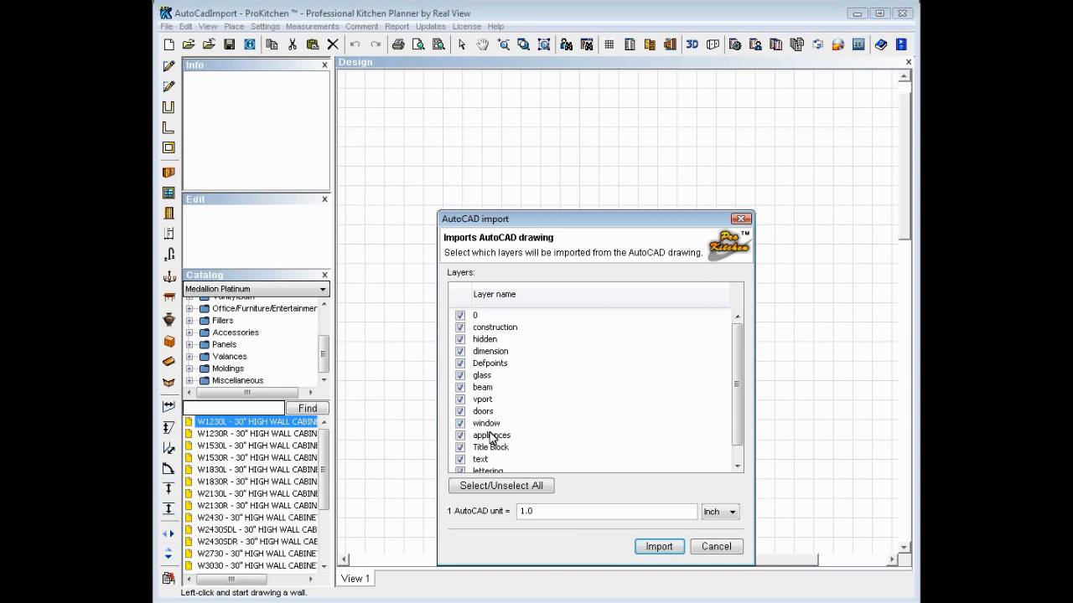
mouse_move(483, 423)
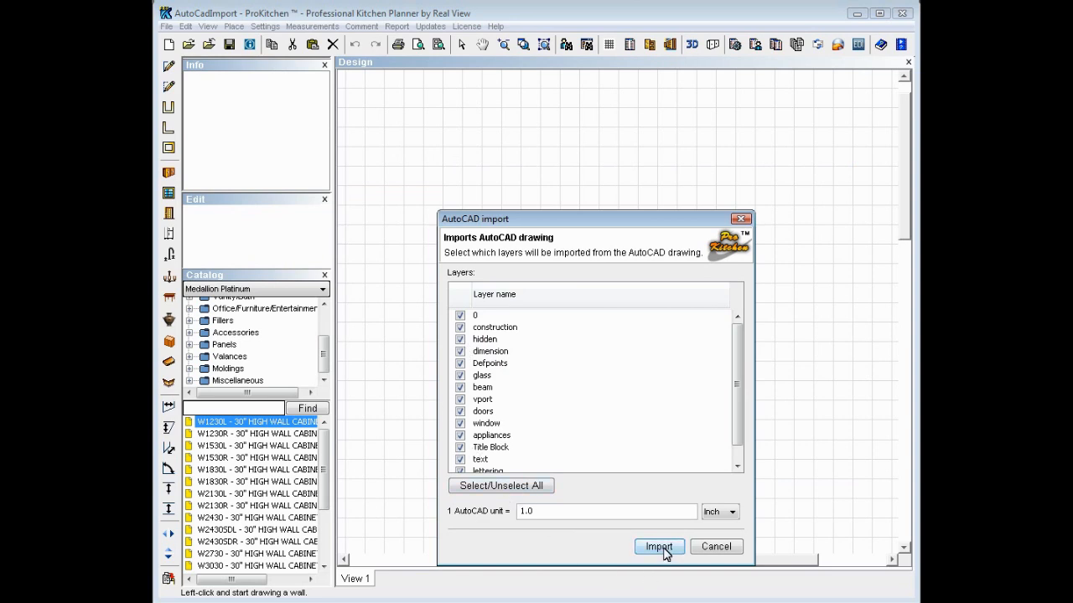
Step: Import all checked floorplan 2 layers and confirm the success message
click(659, 547)
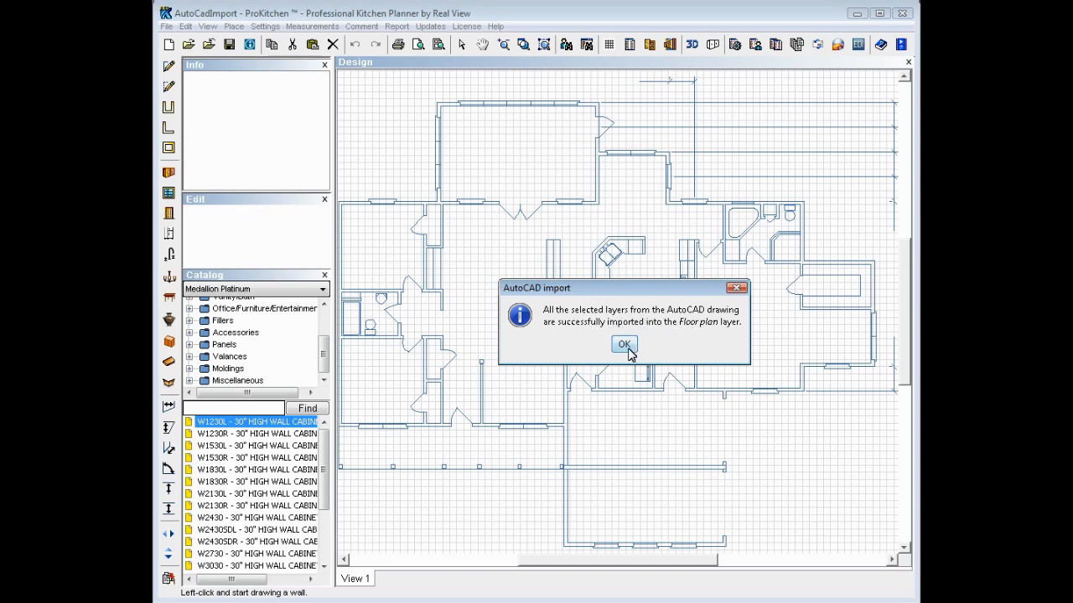
click(624, 344)
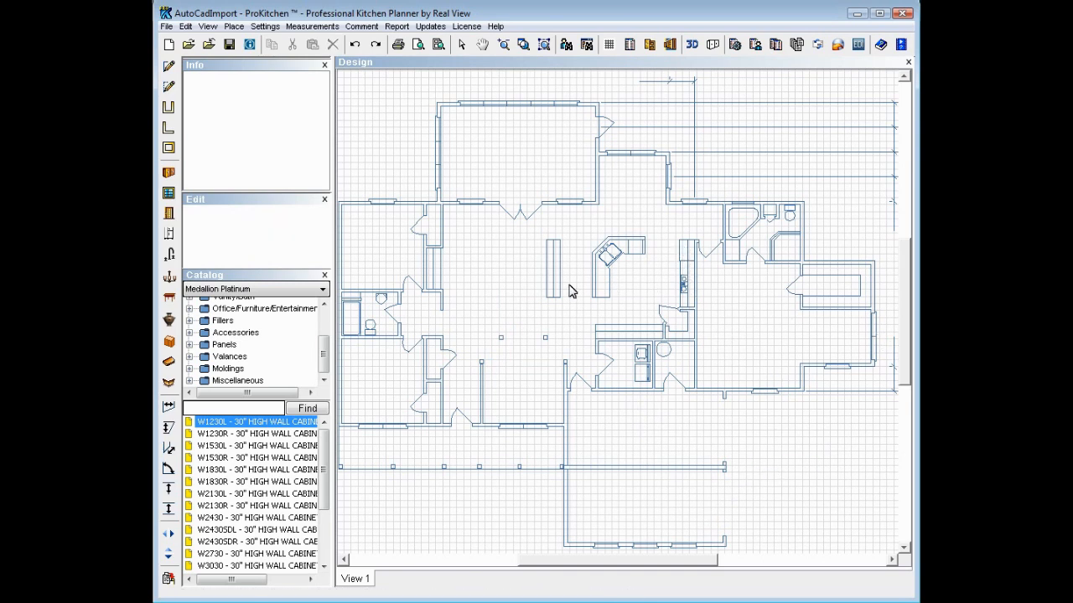
mouse_move(737, 434)
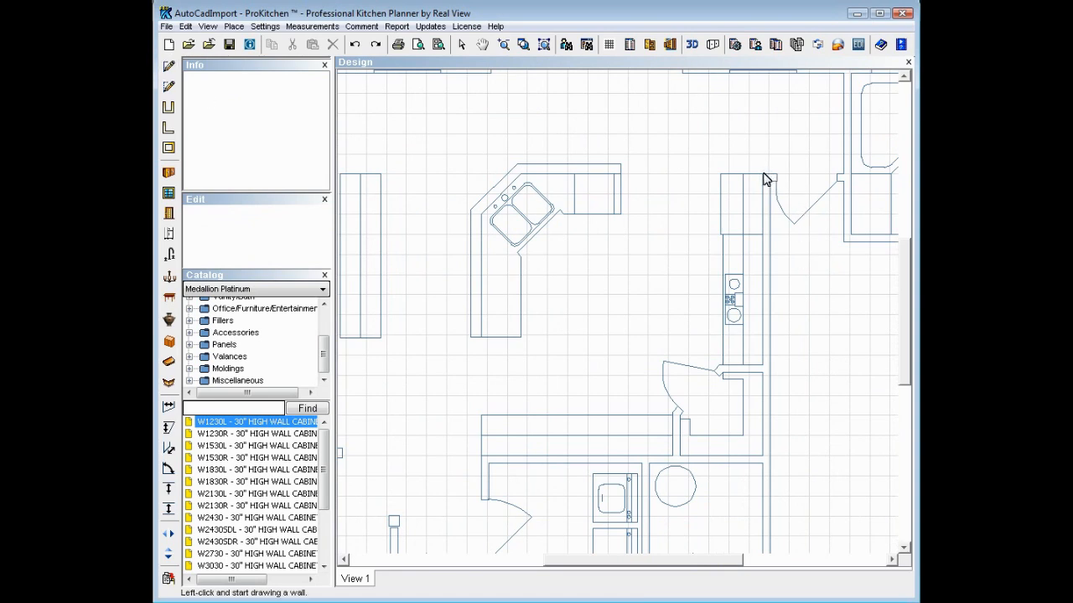
Step: Draw walls down the kitchen's right side and along its bottom edge
drag(766, 172, 766, 373)
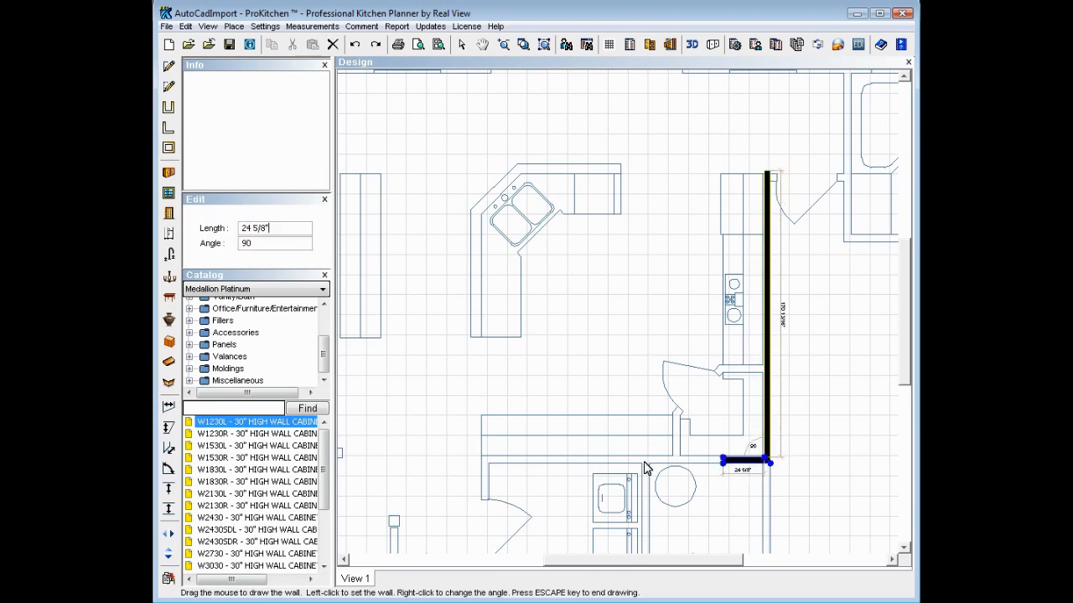
drag(750, 461, 494, 461)
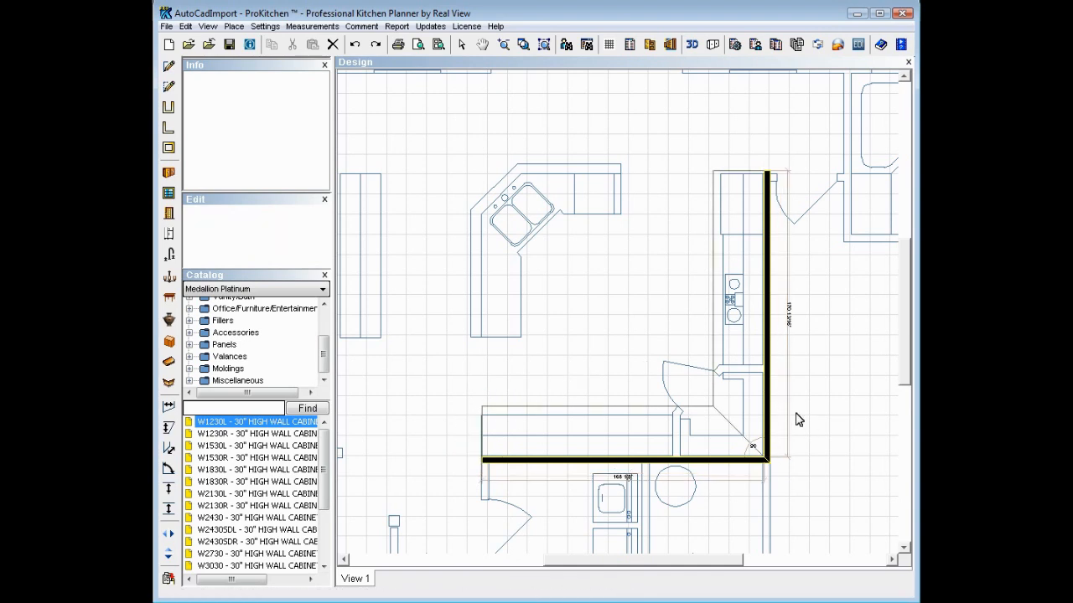
right_click(797, 419)
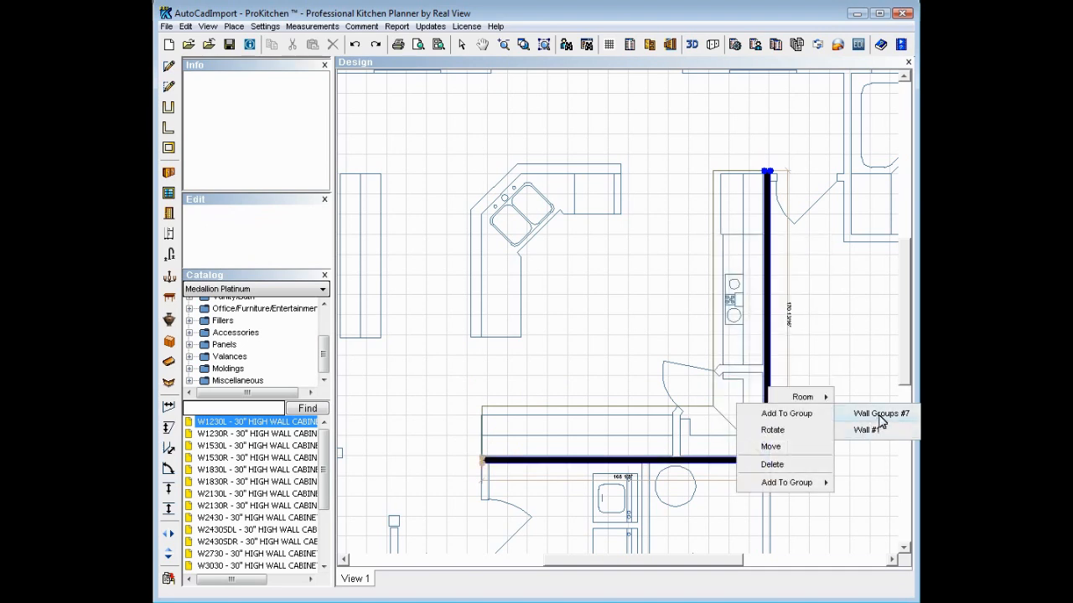
mouse_move(793, 447)
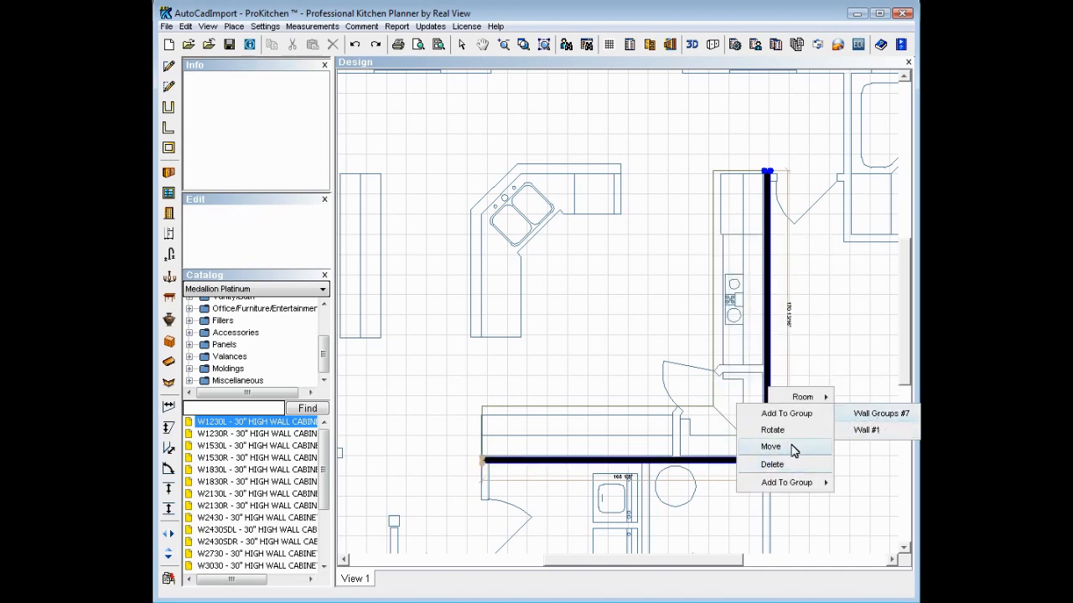
click(770, 446)
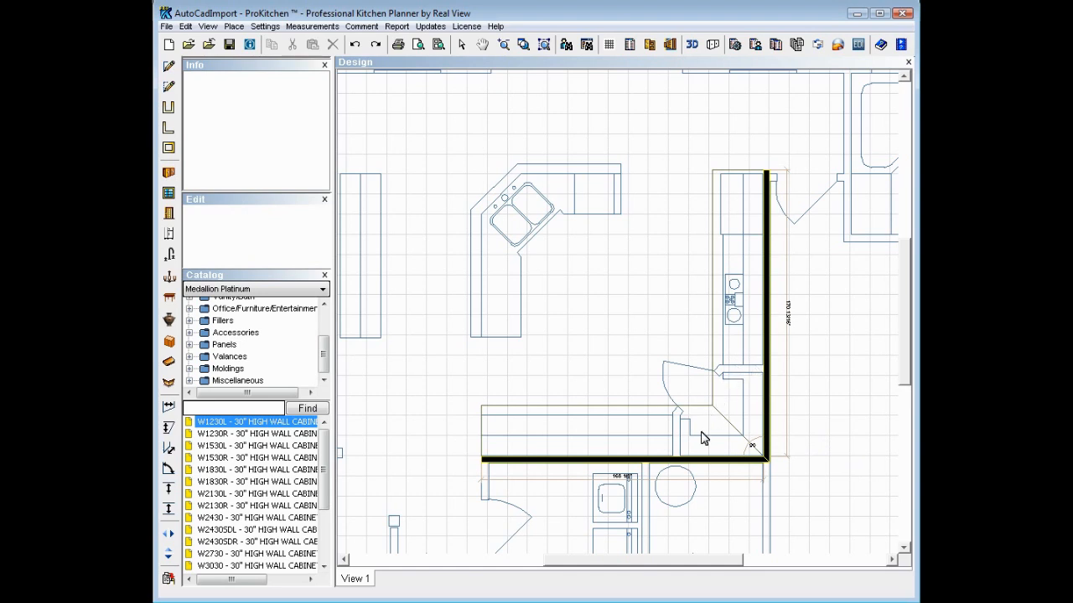
mouse_move(578, 208)
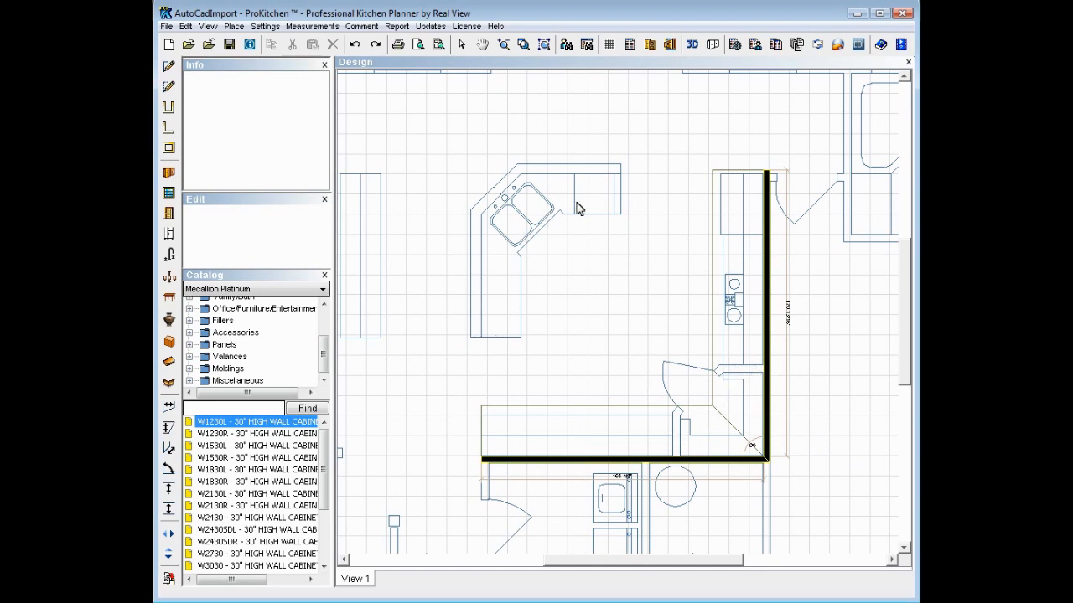
mouse_move(500, 298)
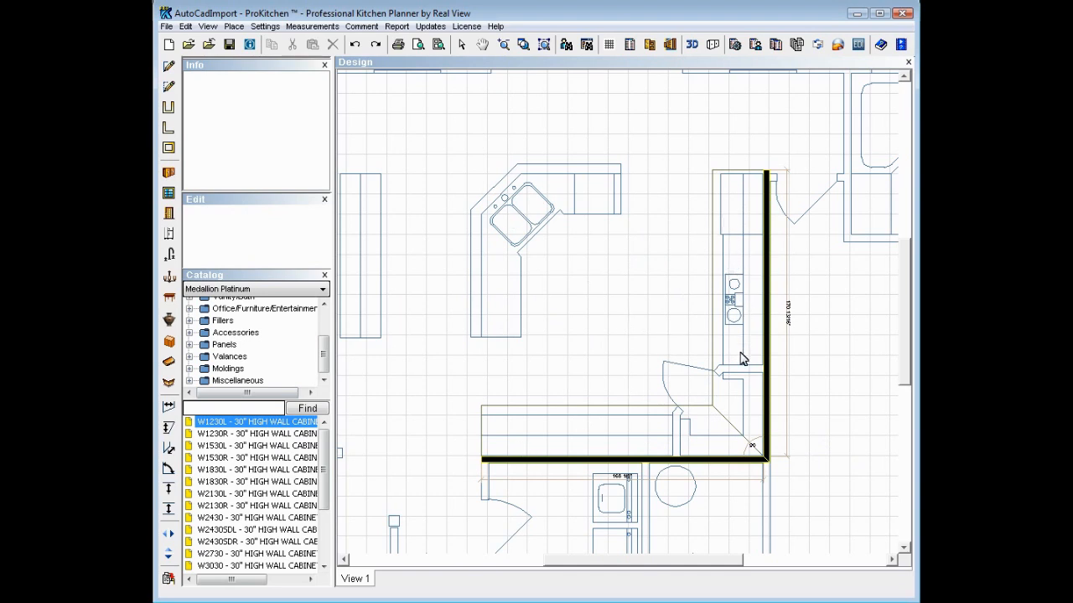
mouse_move(618, 376)
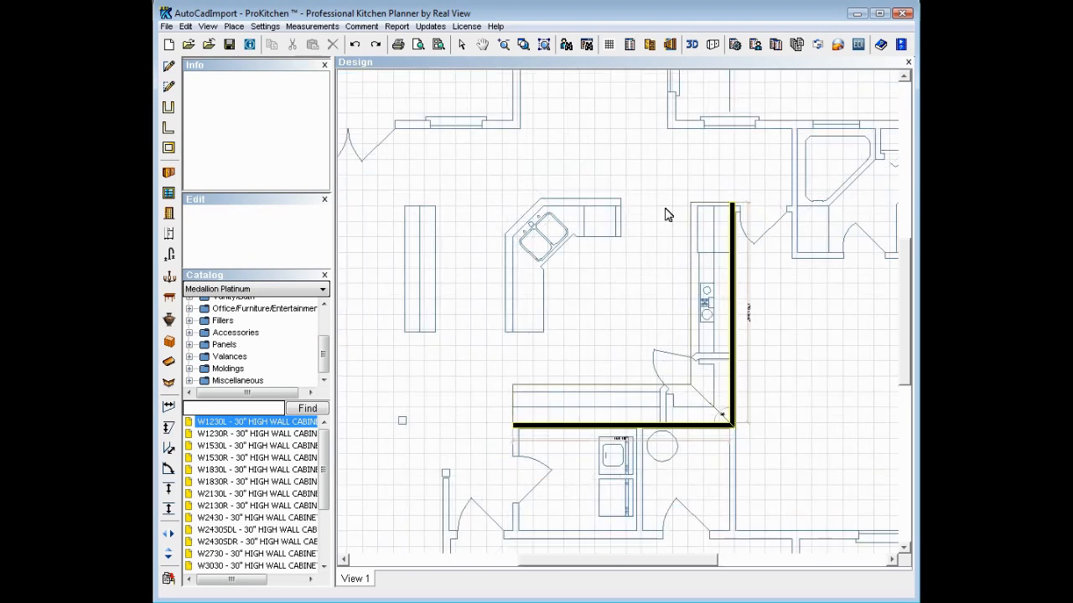
mouse_move(512, 361)
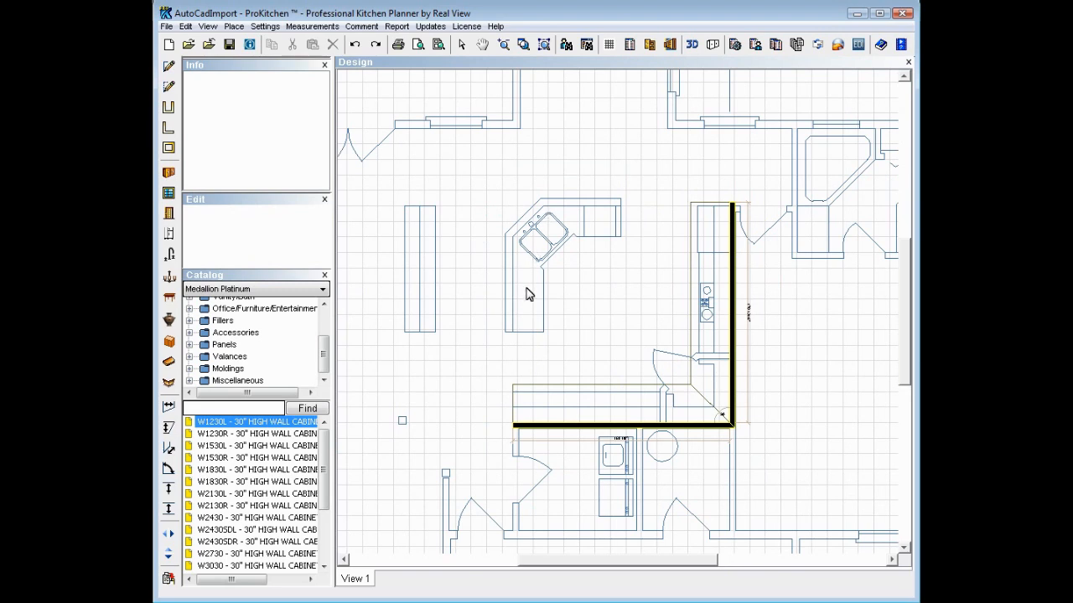
mouse_move(211, 27)
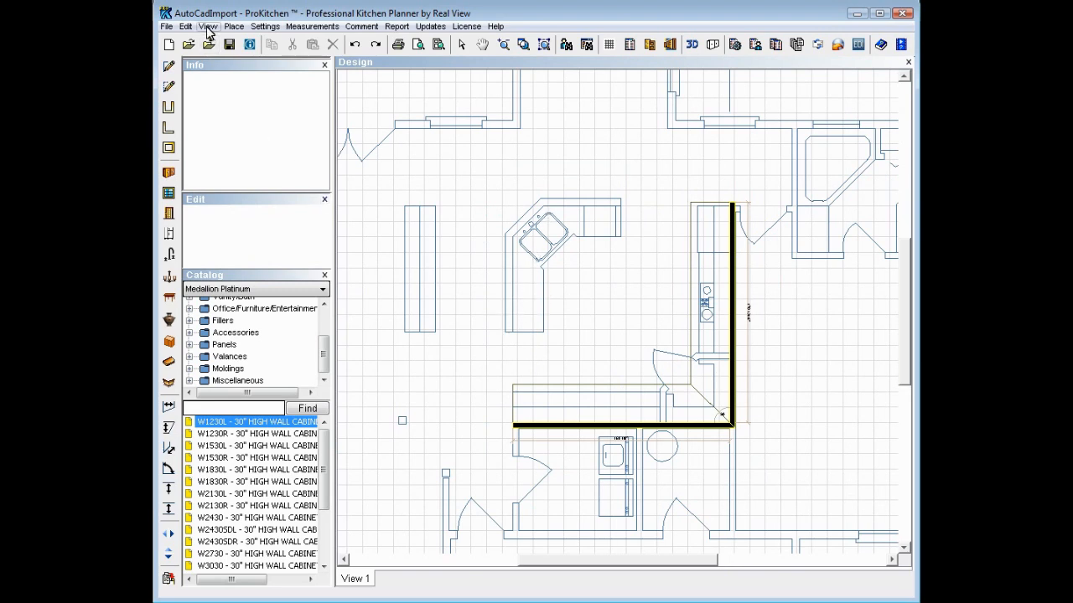
Step: Hide the imported Floor plan layer from the View menu
click(209, 26)
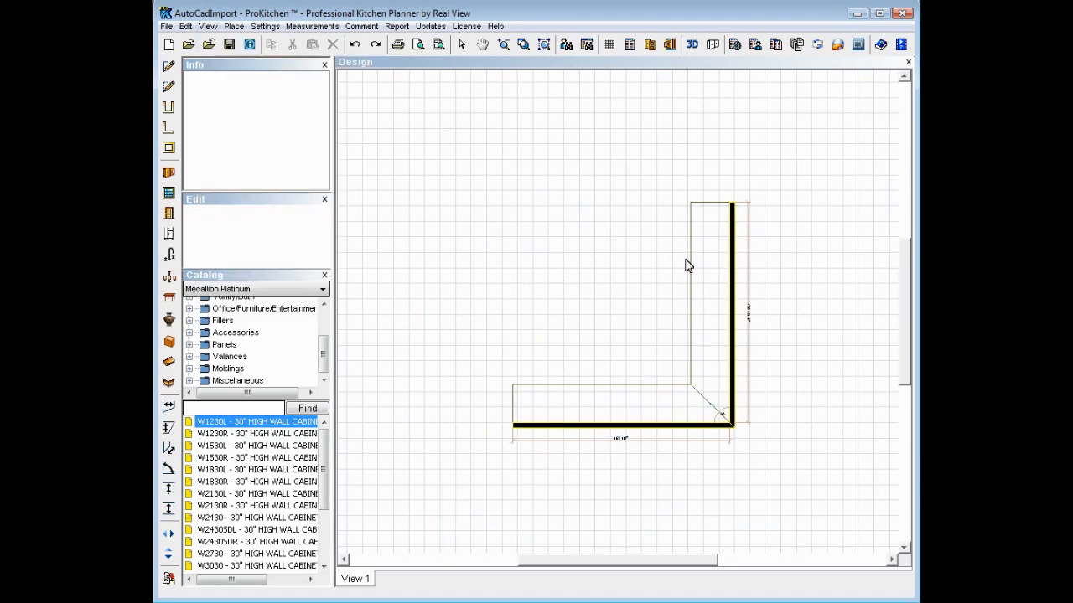
mouse_move(697, 329)
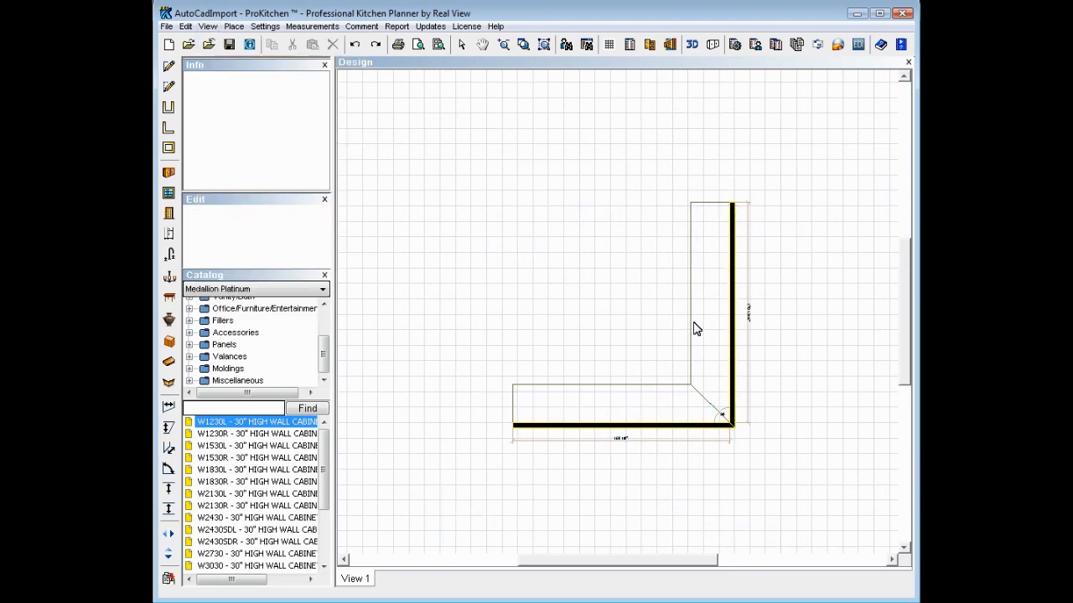